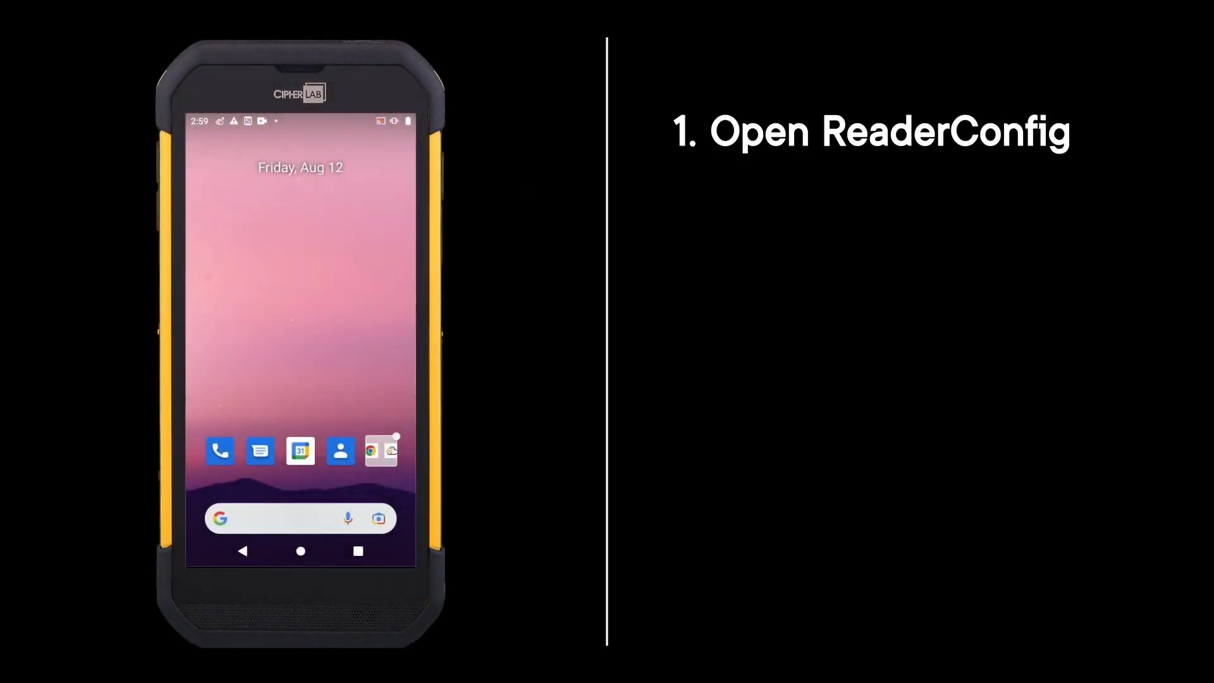
# Step: Launch ReaderConfig and start a new profile from the overflow menu
pyautogui.click(381, 450)
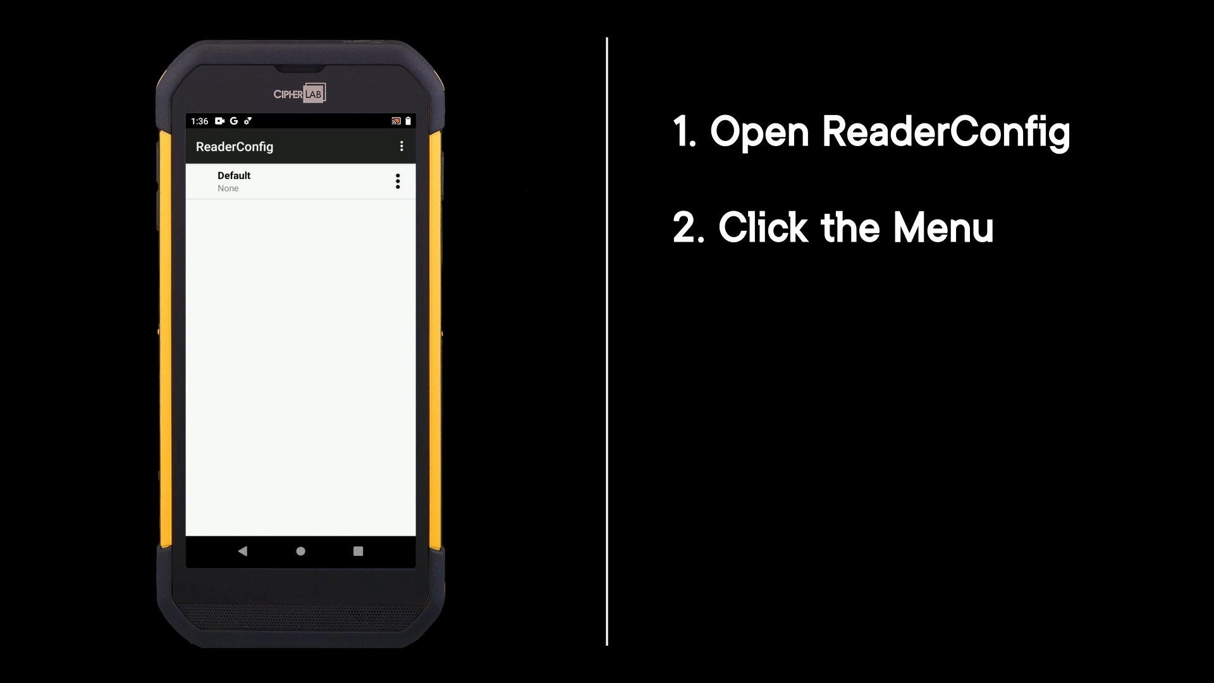
pyautogui.click(401, 145)
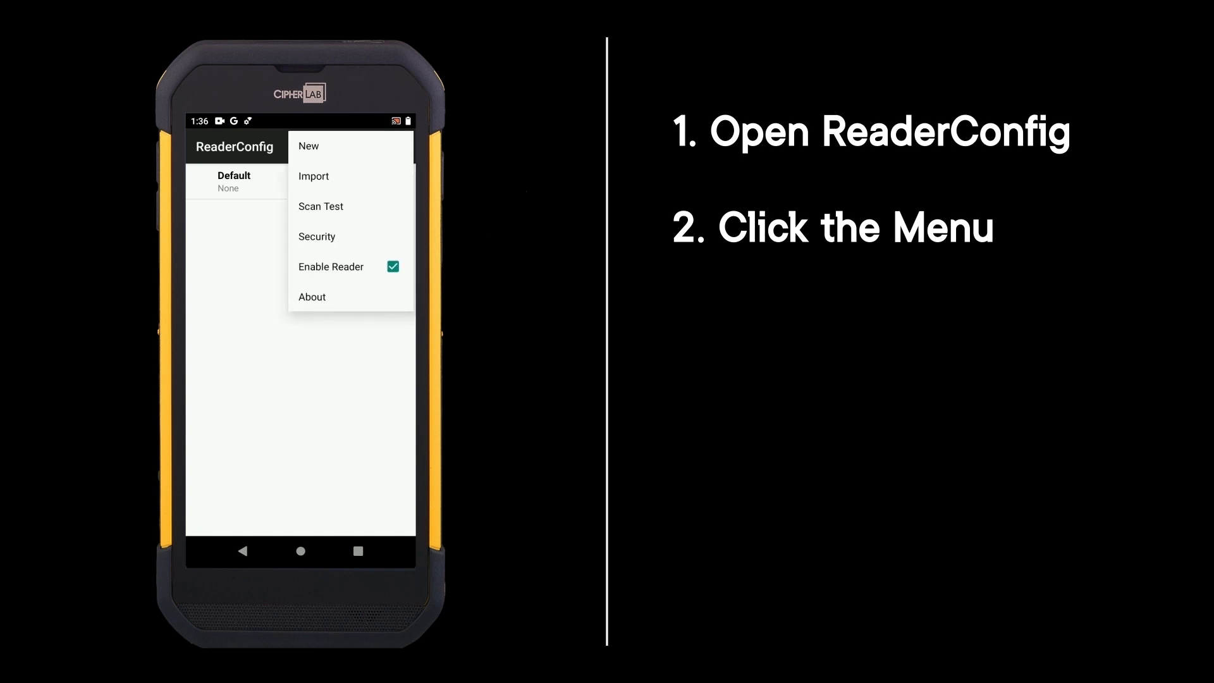
pyautogui.click(309, 147)
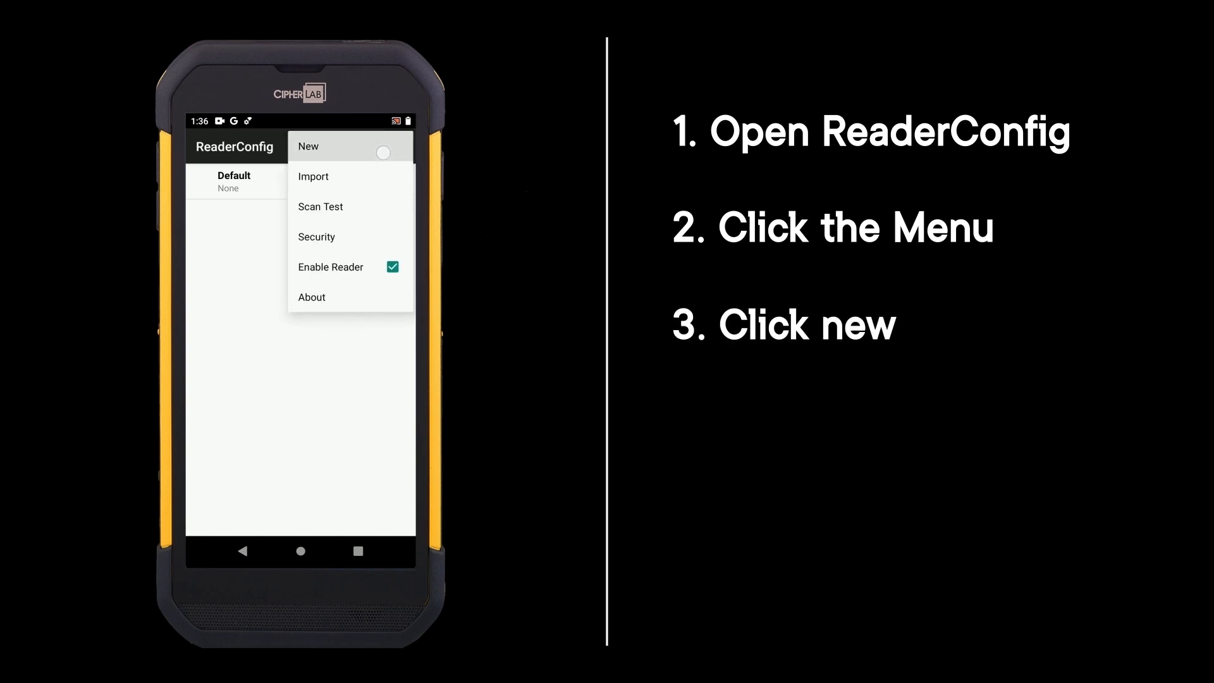
pyautogui.click(308, 147)
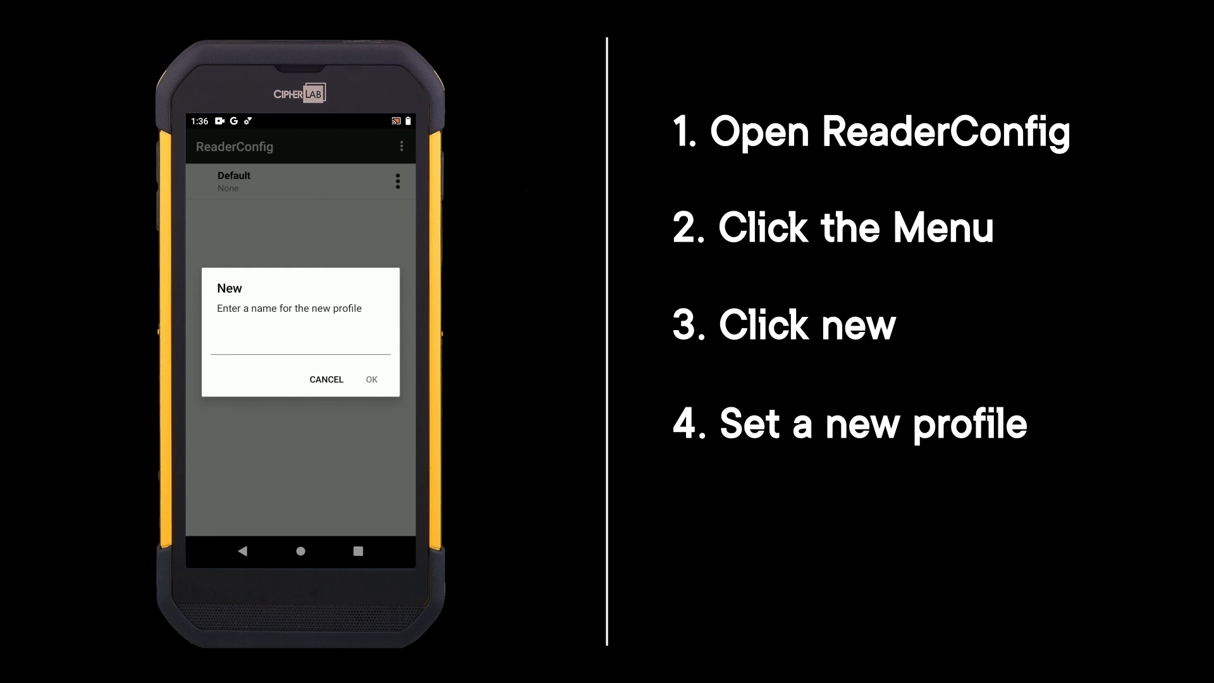
# Step: Name the new profile 'Testing' and confirm it alongside Default
pyautogui.click(301, 357)
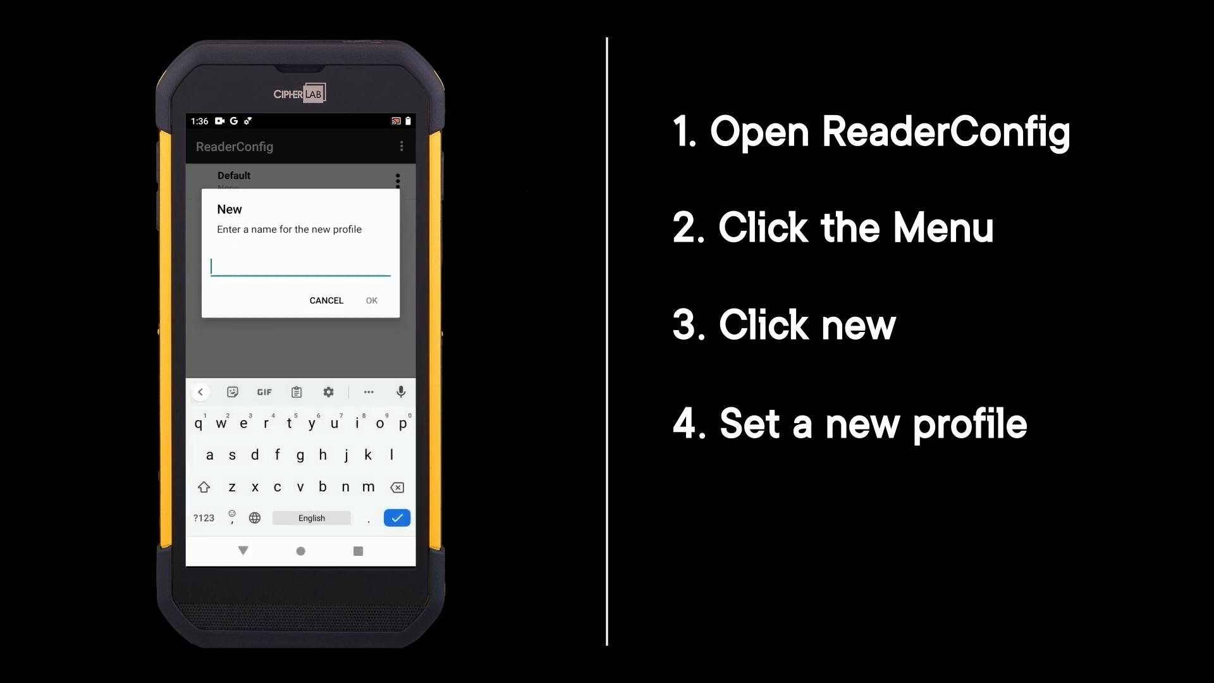
pyautogui.write('T')
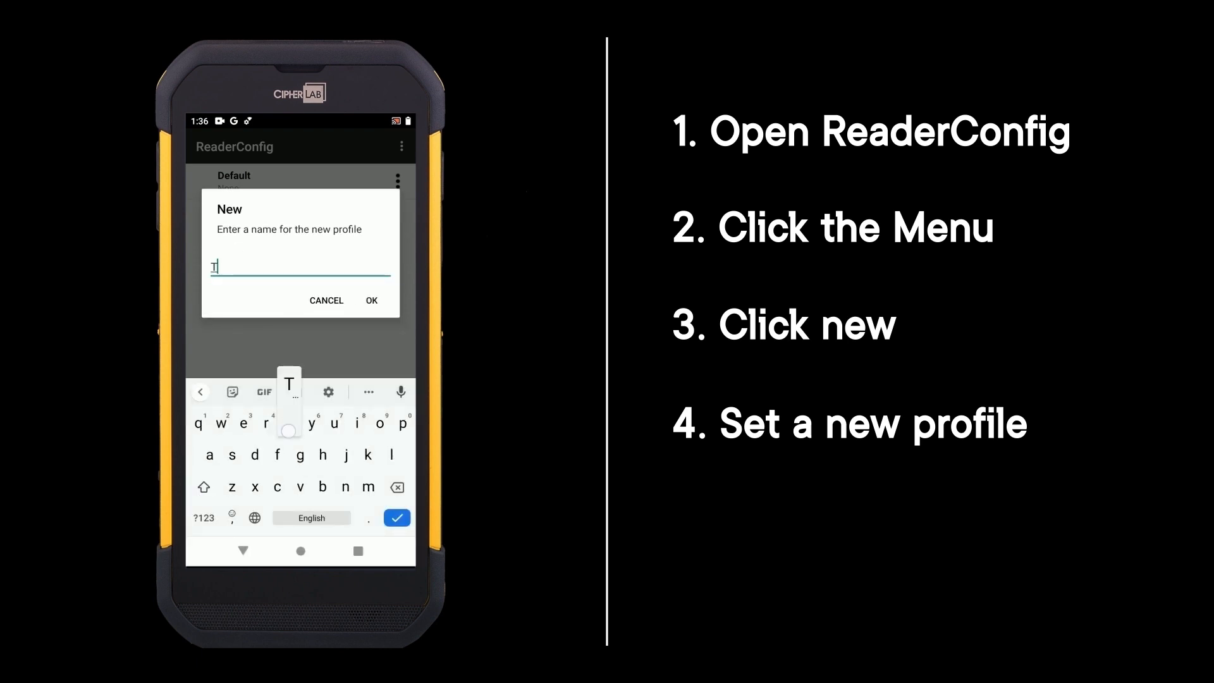
pyautogui.write('esting')
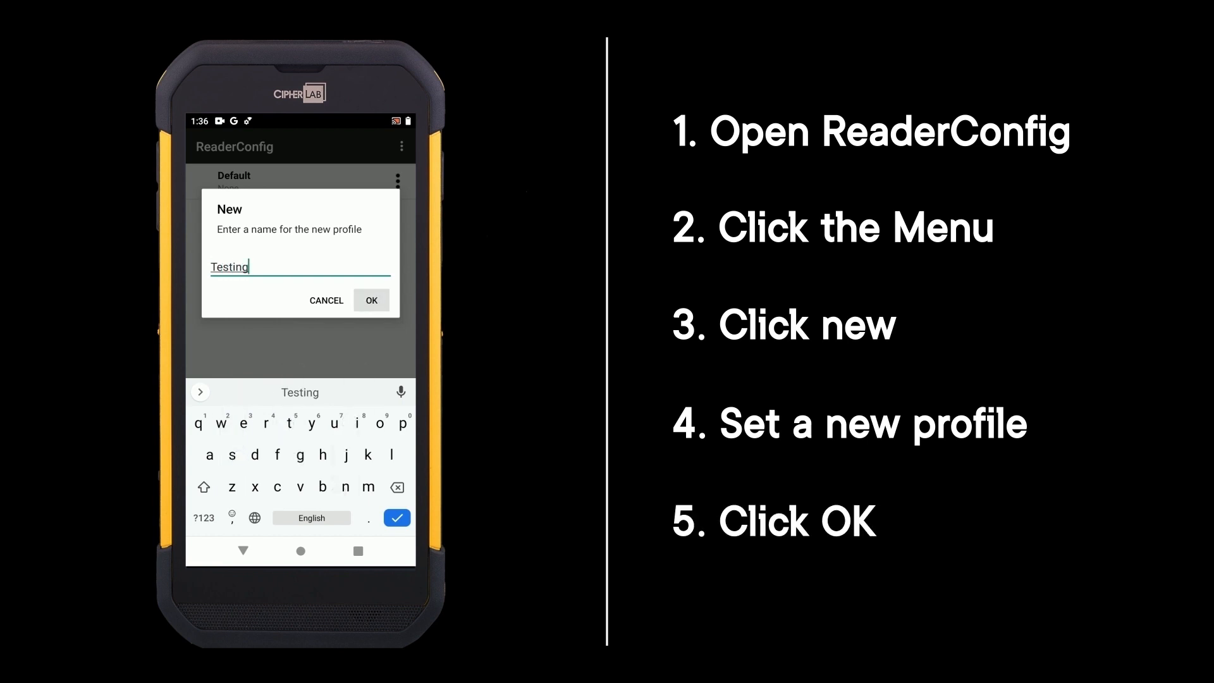
pyautogui.click(372, 301)
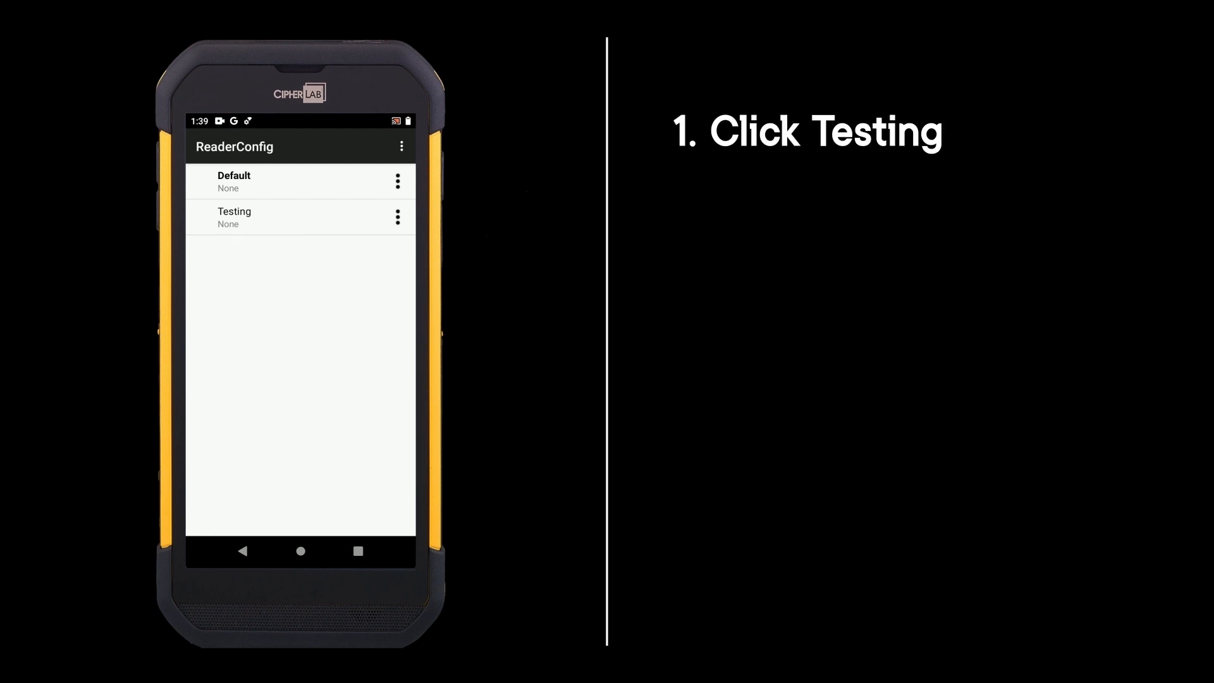
# Step: Enter the Testing profile and bring up its Scanner Preferences (Scan Mode: Level Mode)
pyautogui.click(235, 216)
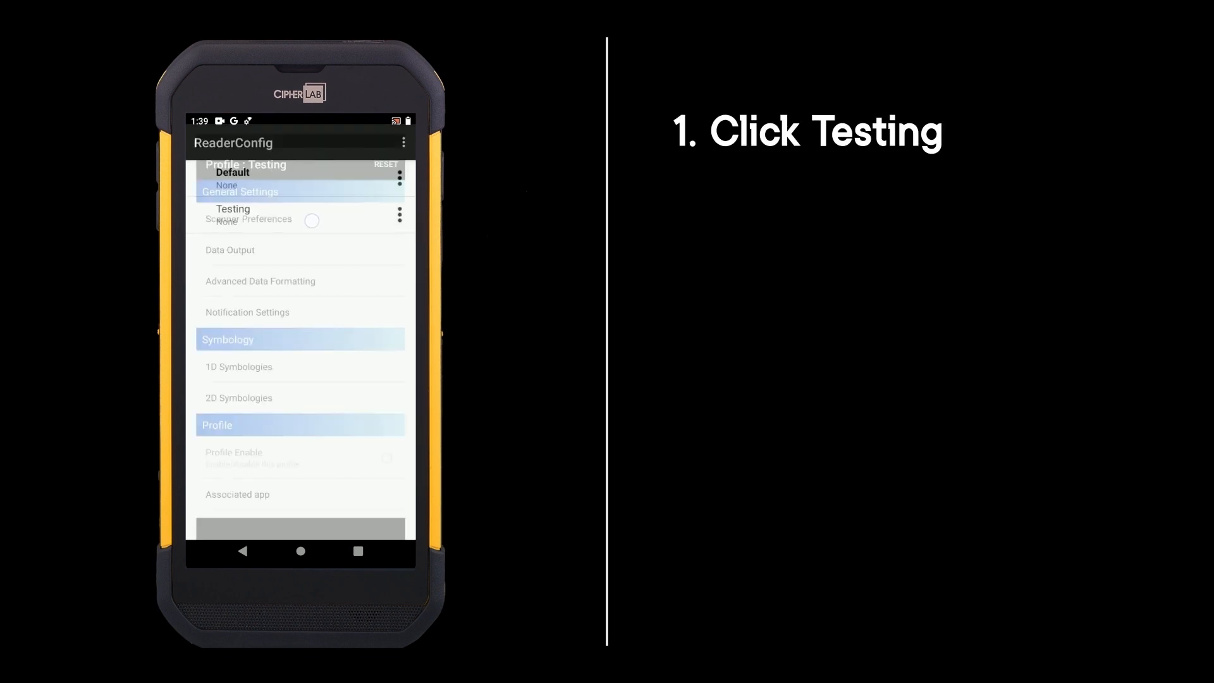
pyautogui.click(233, 208)
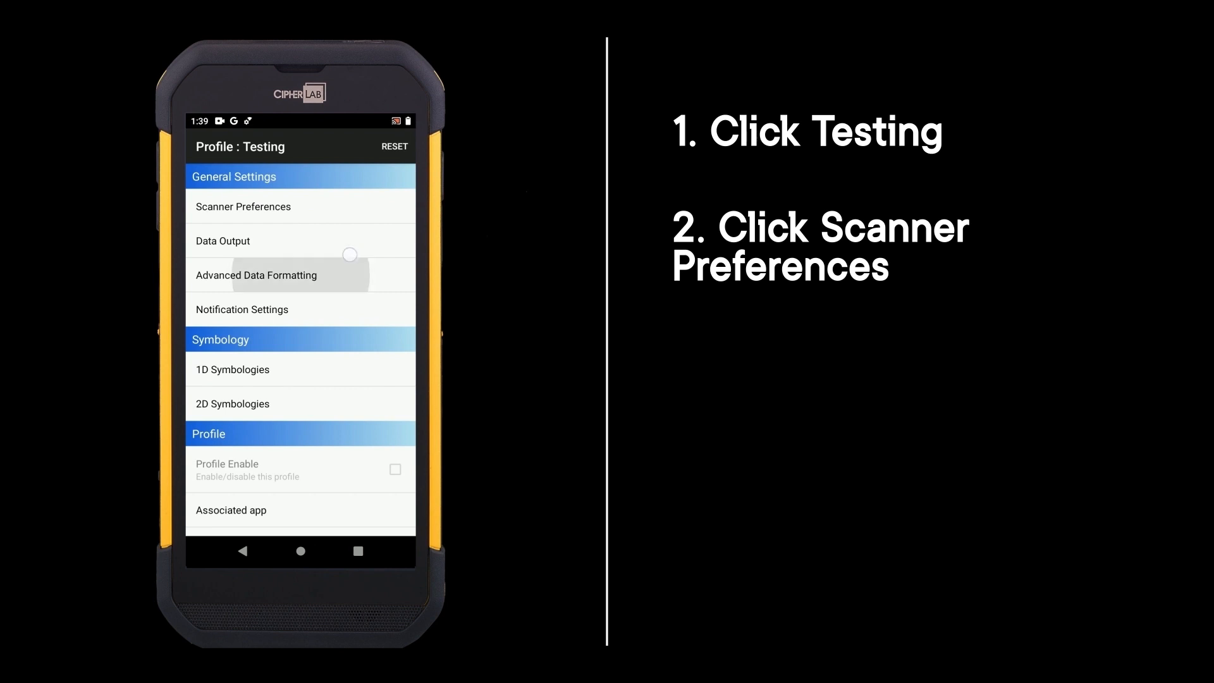
pyautogui.click(243, 206)
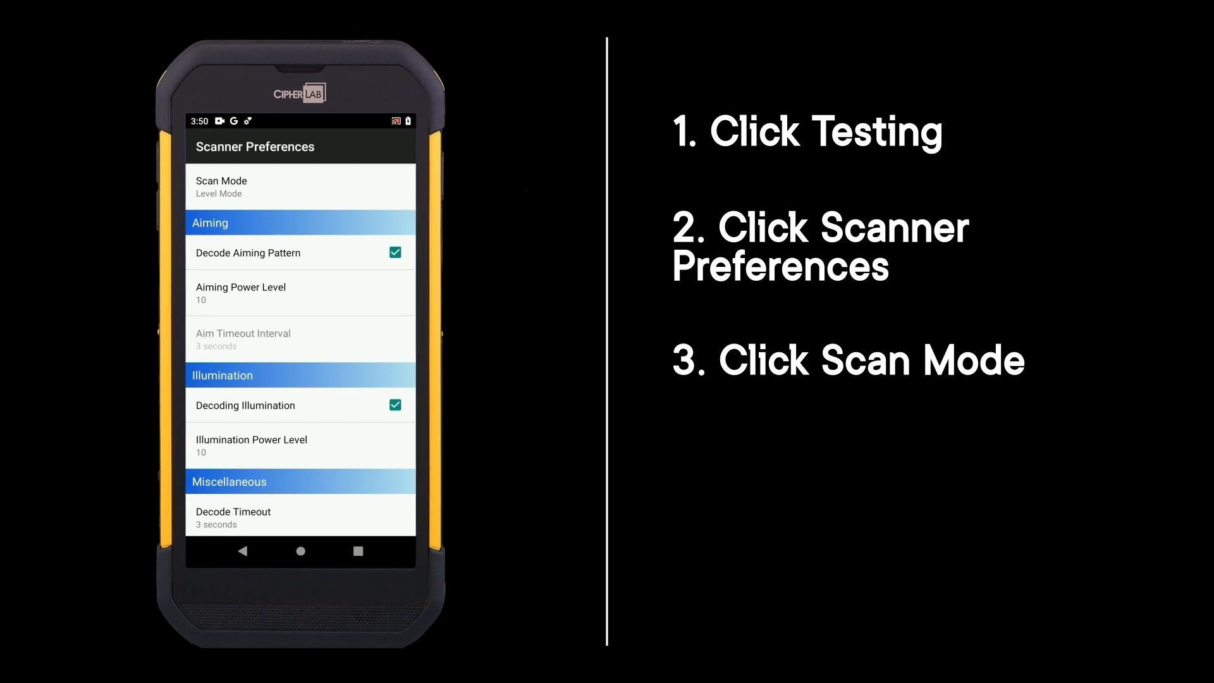
# Step: Review the Scan Mode choices, then bring up the Aiming Power Level picker at 10
pyautogui.click(299, 186)
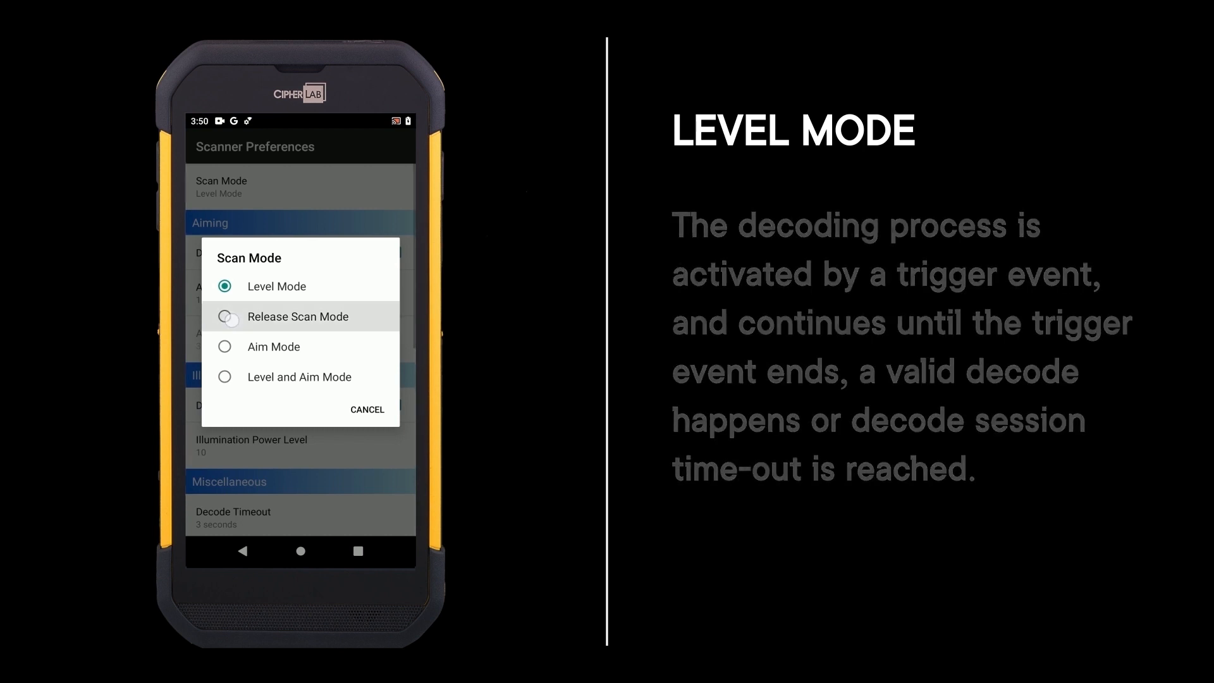
pyautogui.click(225, 316)
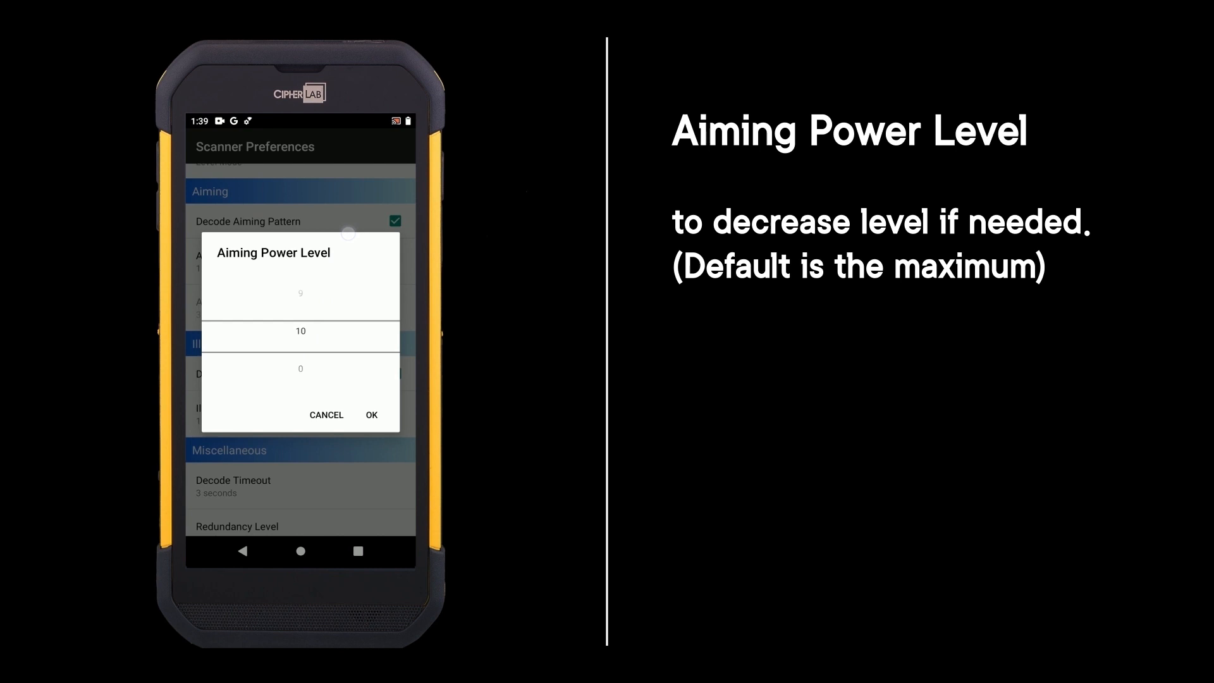
# Step: Keep Aiming and Illumination Power at 10 and bring up the Redundancy Level choices
pyautogui.click(372, 415)
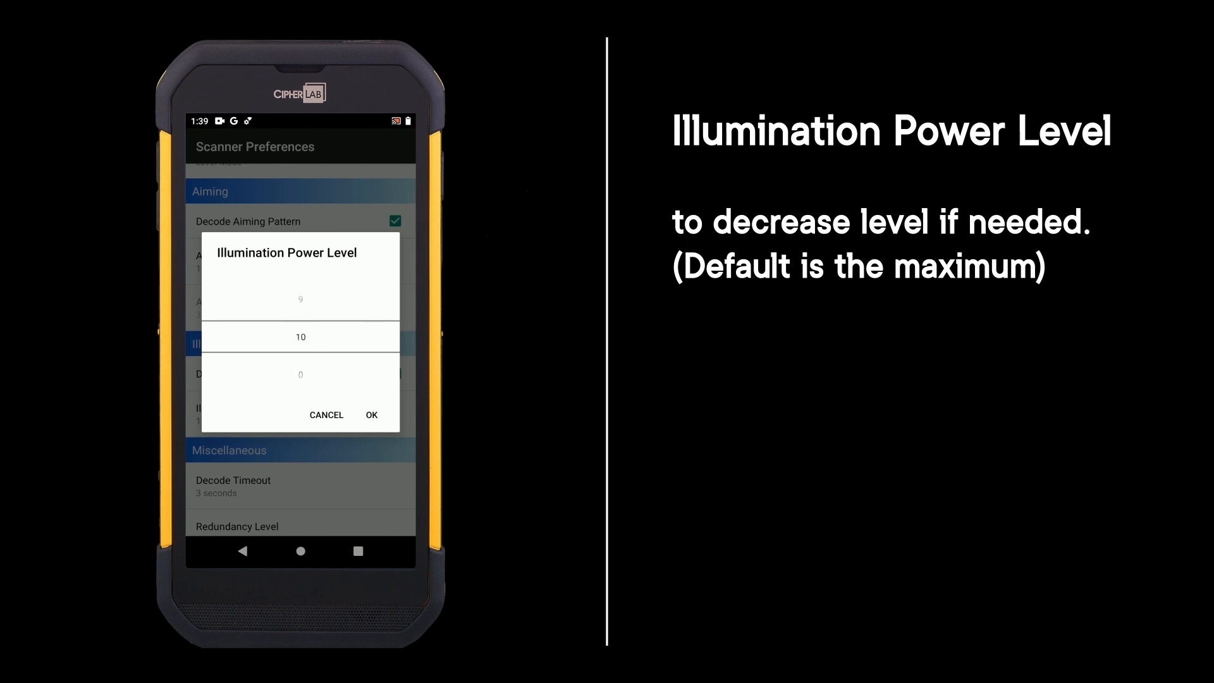
pyautogui.click(370, 415)
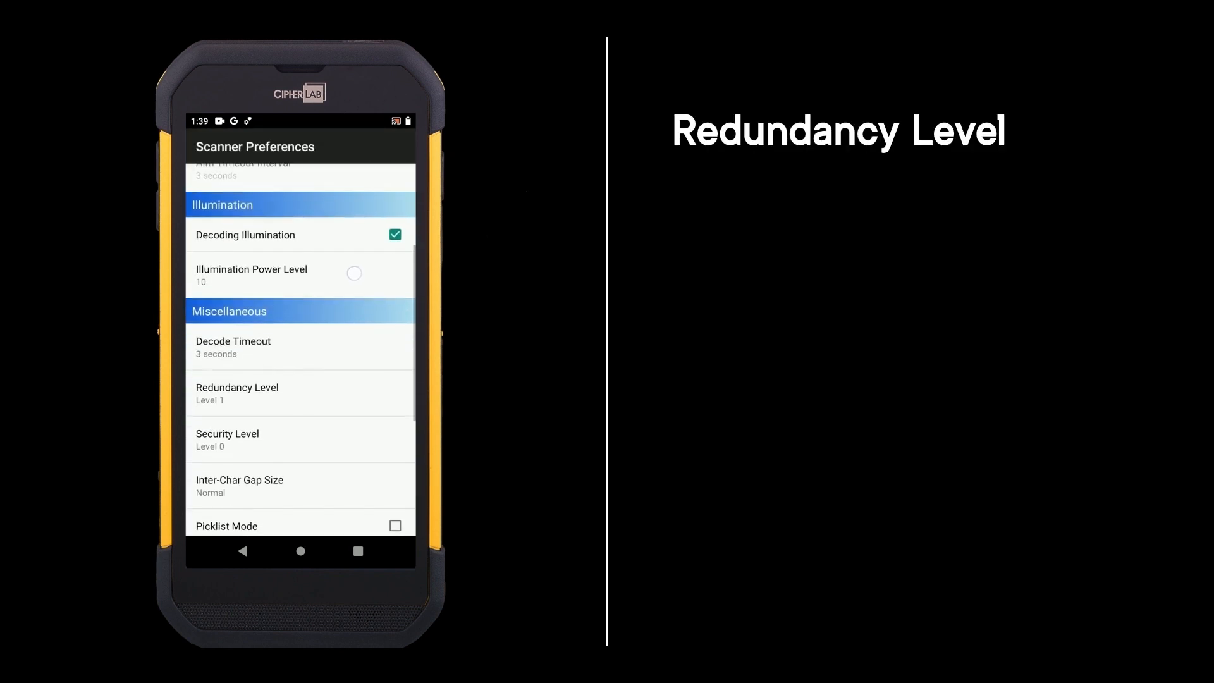
pyautogui.click(237, 392)
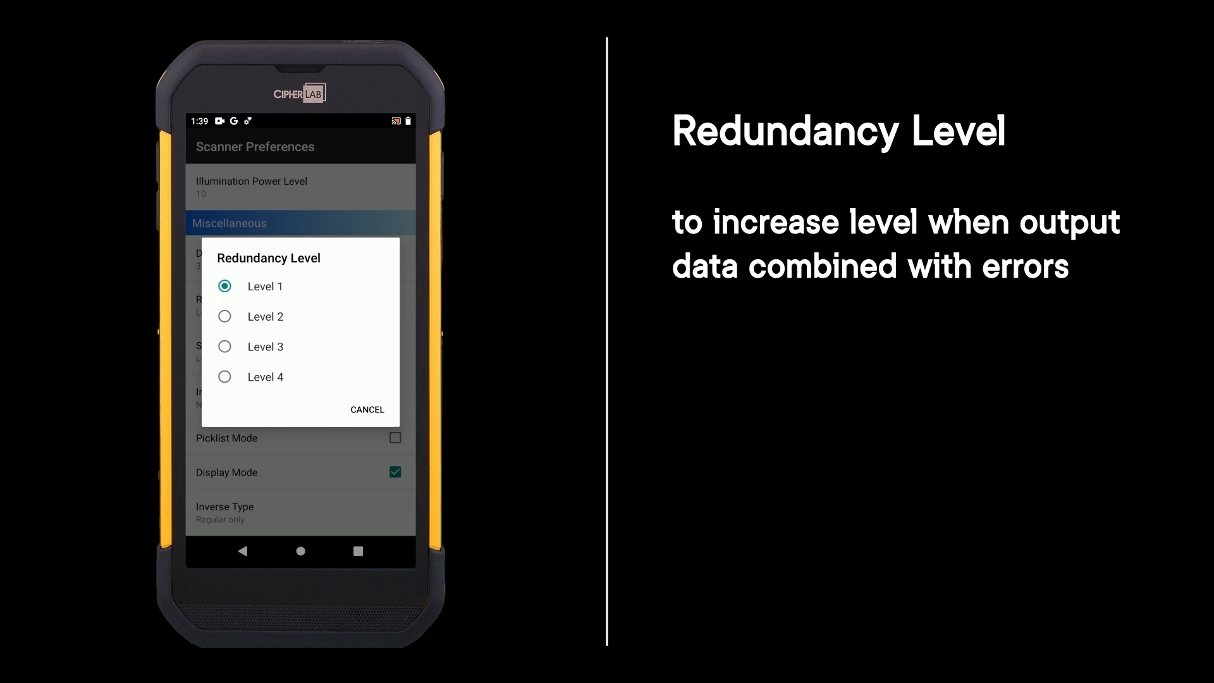
# Step: Keep Redundancy at Level 1 and Security at Level 0, then return to the Testing profile
pyautogui.click(367, 410)
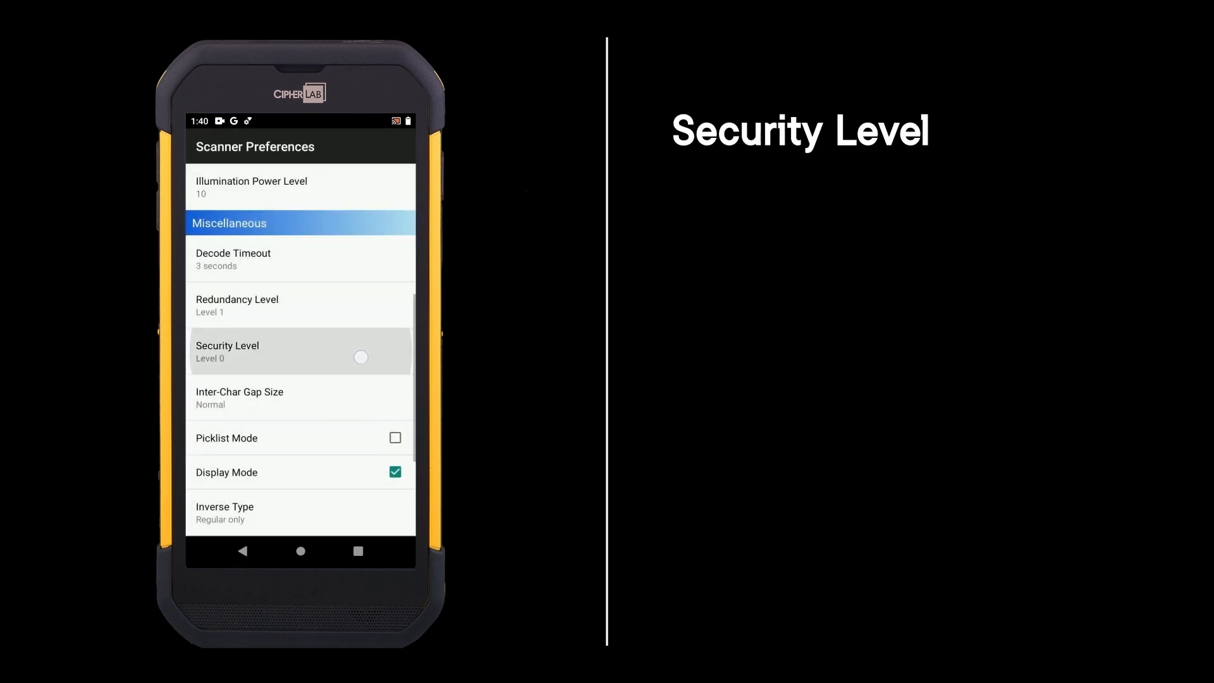
pyautogui.click(301, 350)
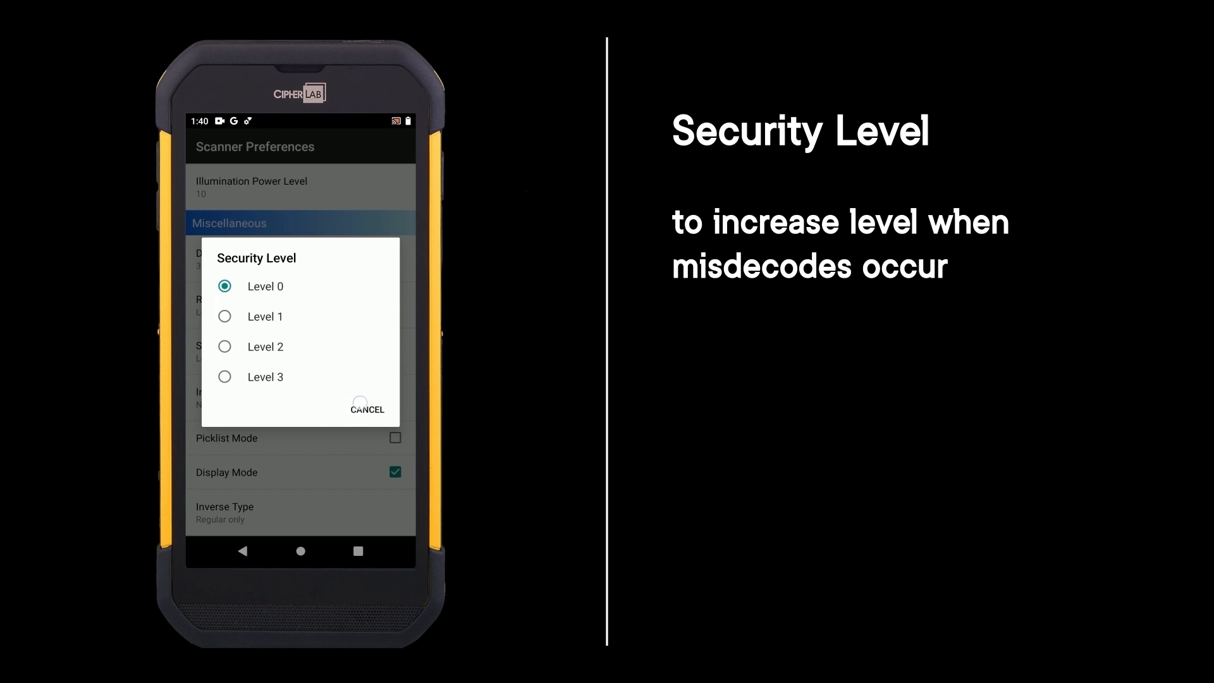
pyautogui.click(367, 409)
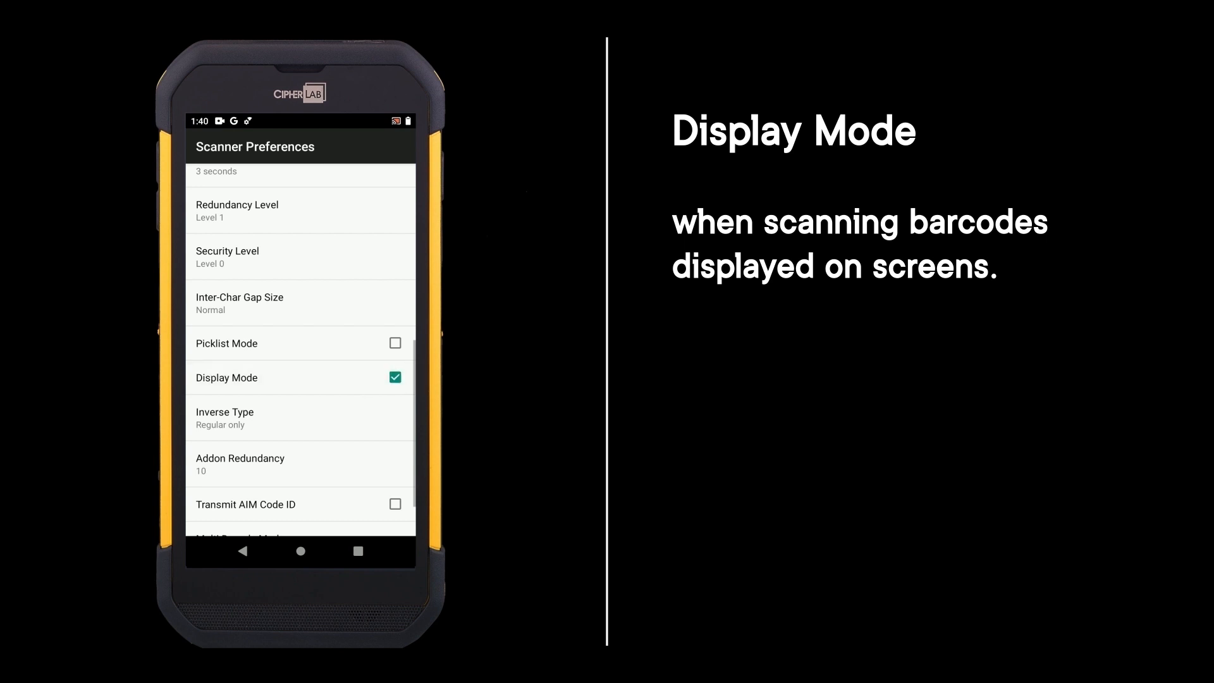
pyautogui.scroll(3)
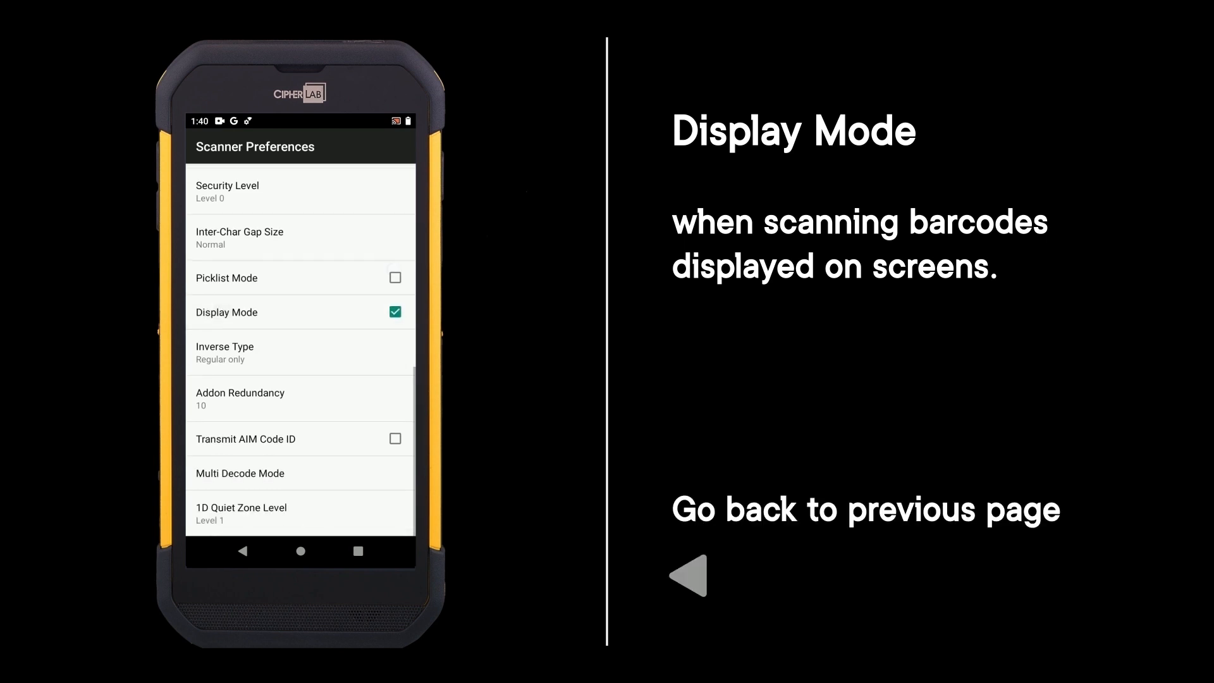
pyautogui.click(242, 551)
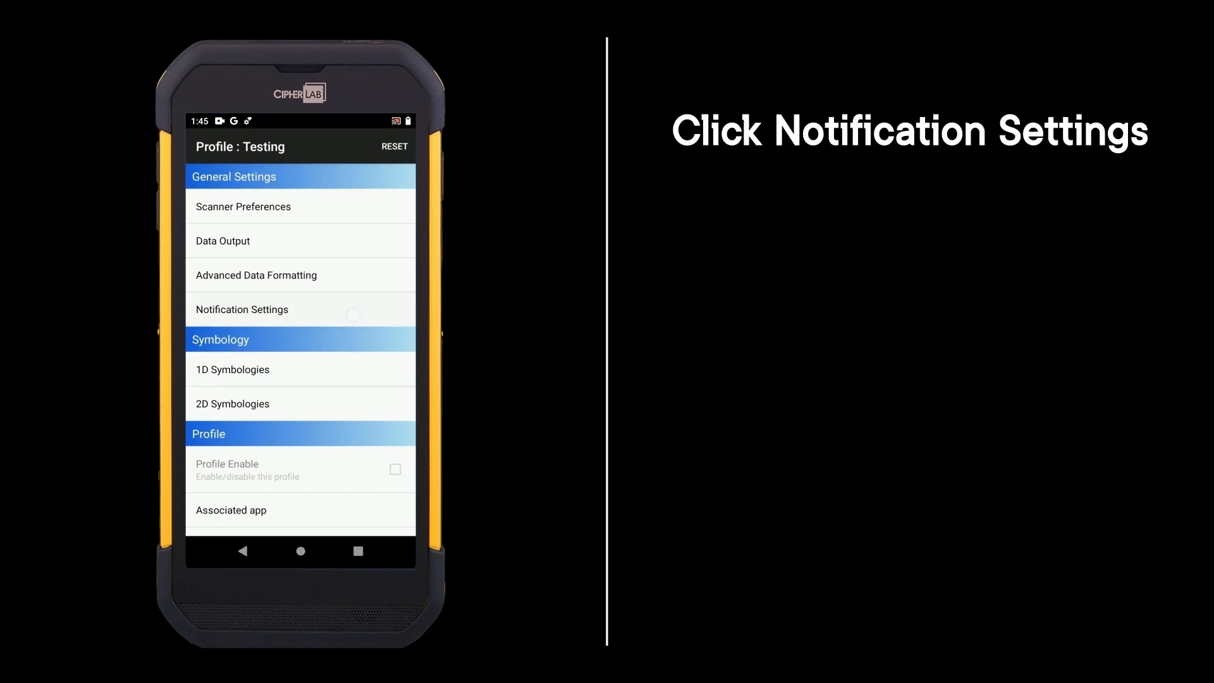
# Step: Review the good-read beep sounds in Notification Settings, keeping Sound 1
pyautogui.click(240, 309)
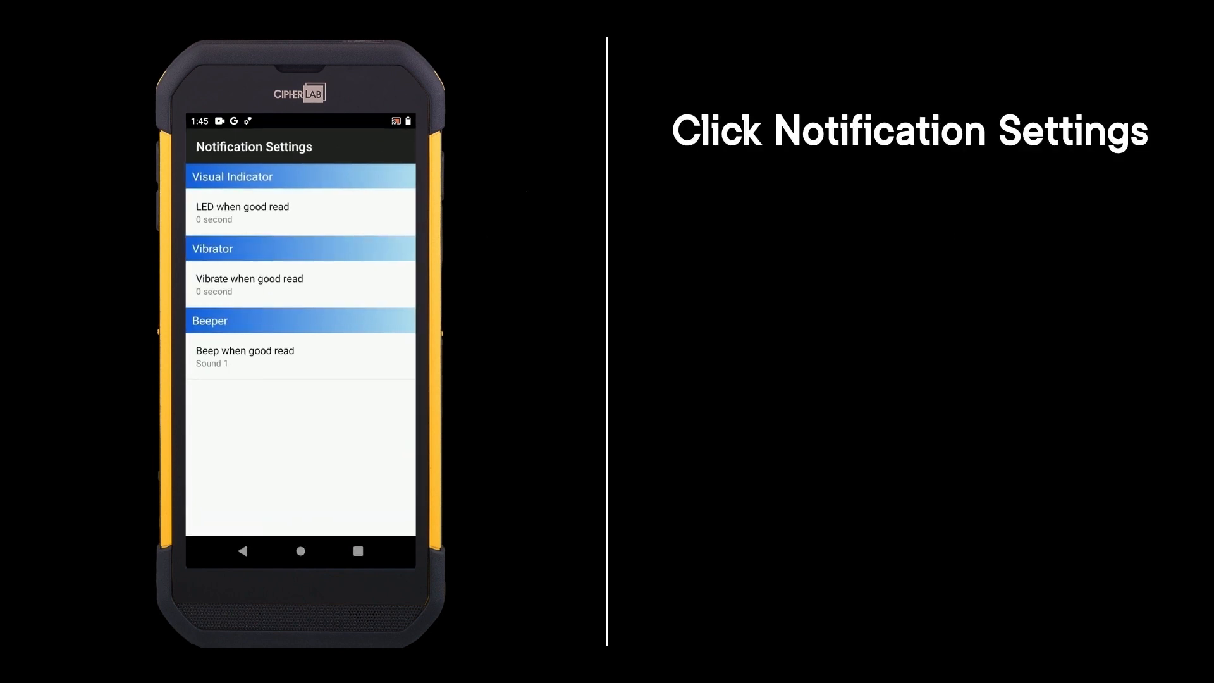
pyautogui.click(243, 212)
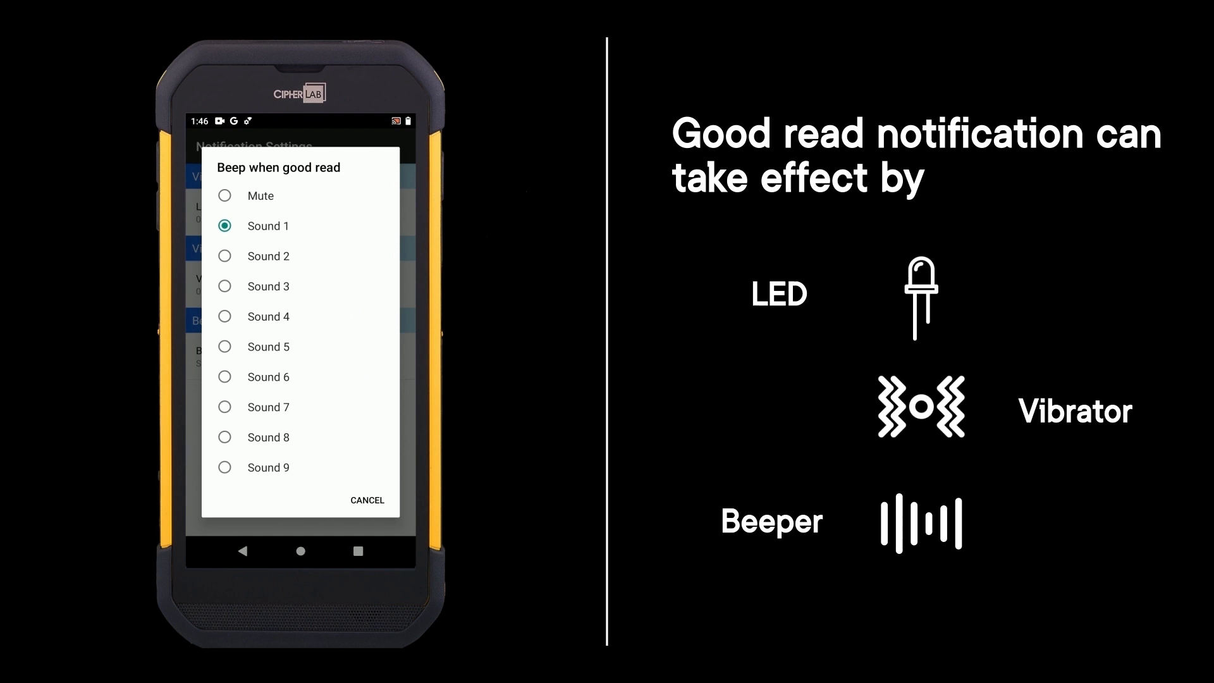
pyautogui.click(244, 550)
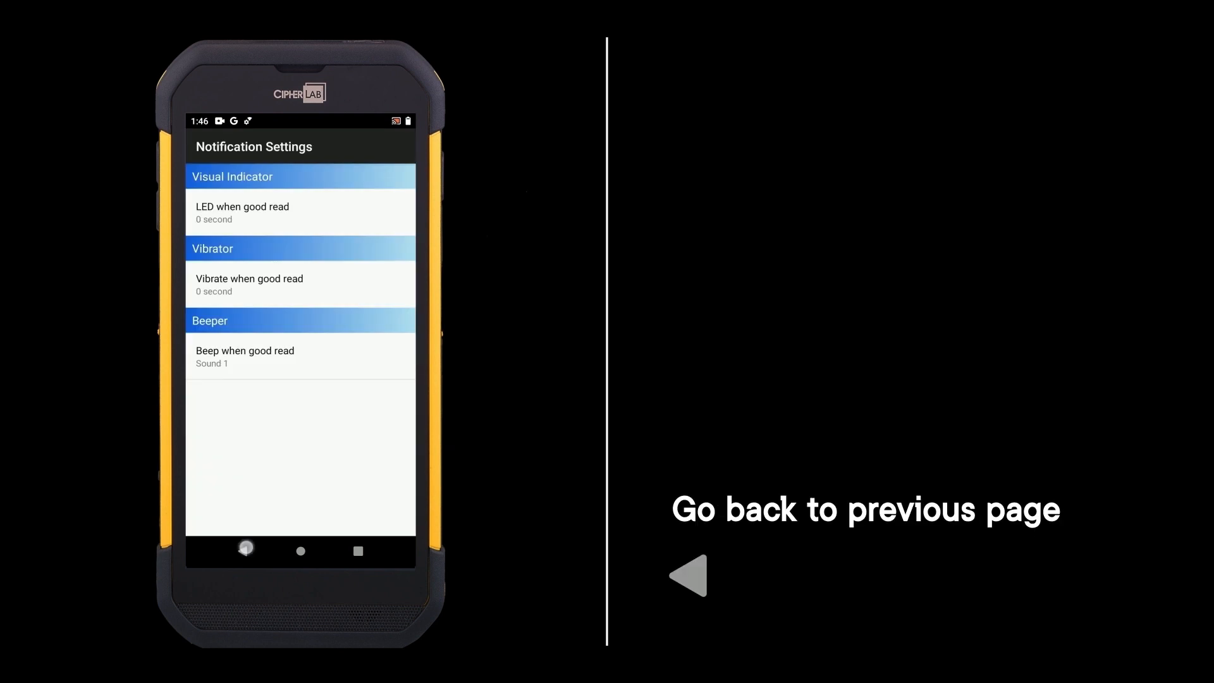
pyautogui.click(244, 550)
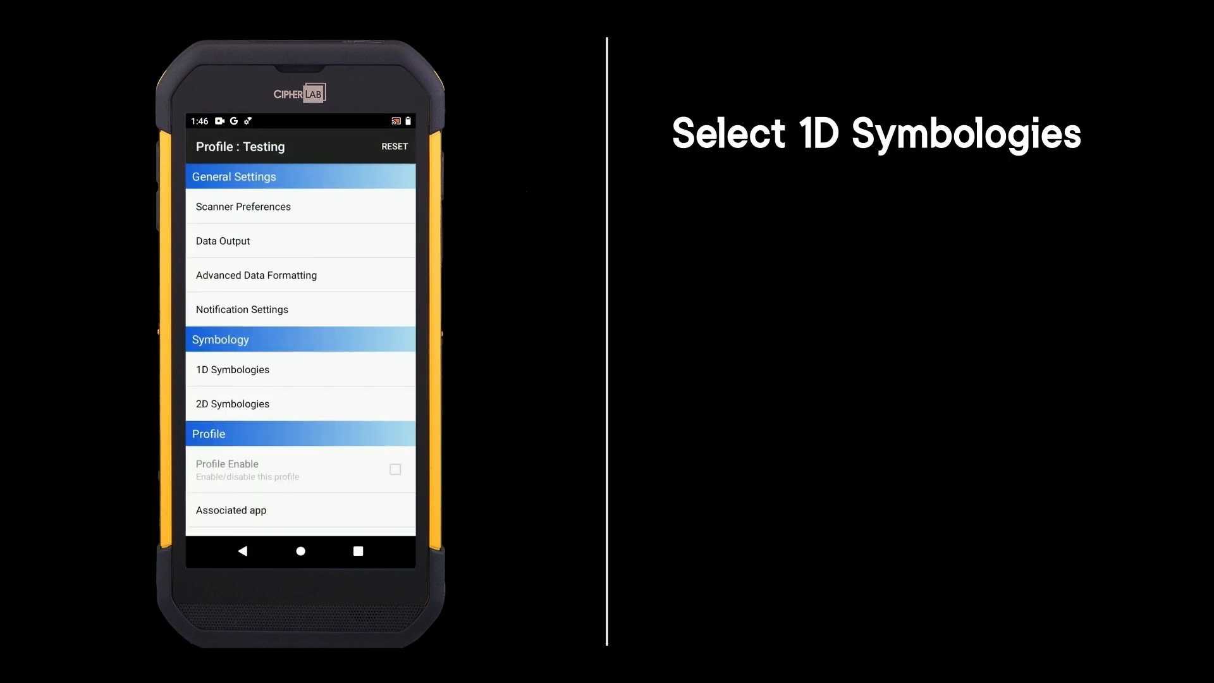
# Step: Check Code 39 Detail under 1D Symbologies, leaving Minimum Length 4 and Maximum 55
pyautogui.click(232, 370)
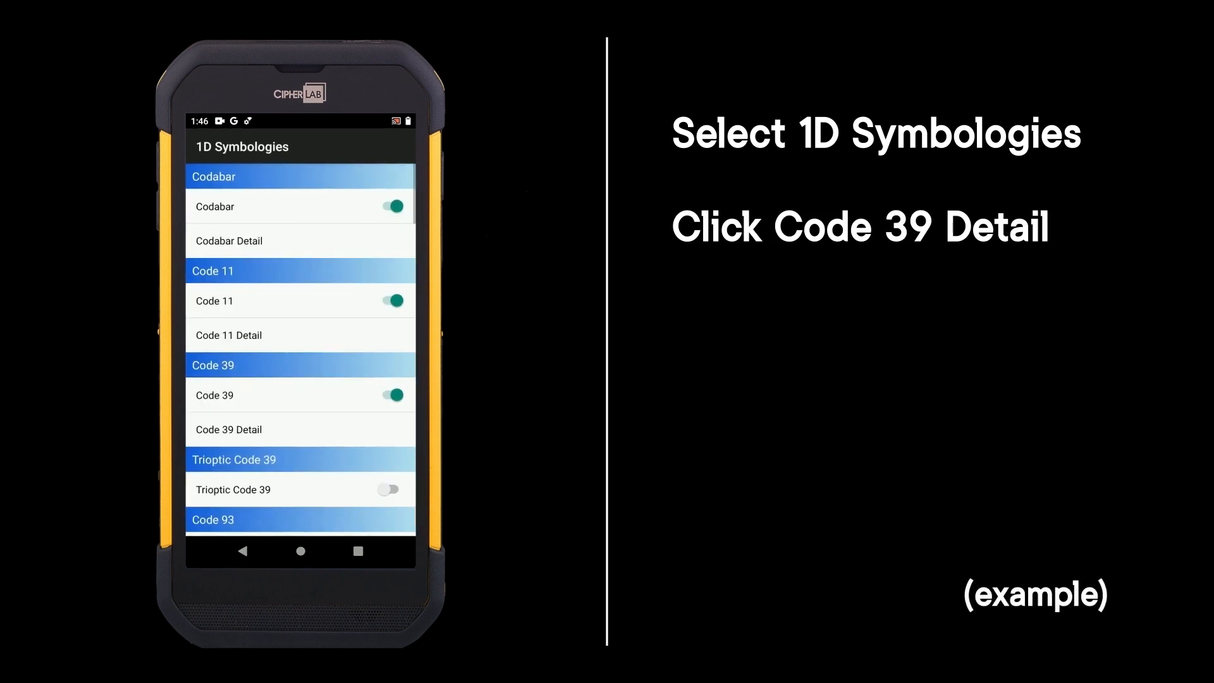
pyautogui.scroll(3)
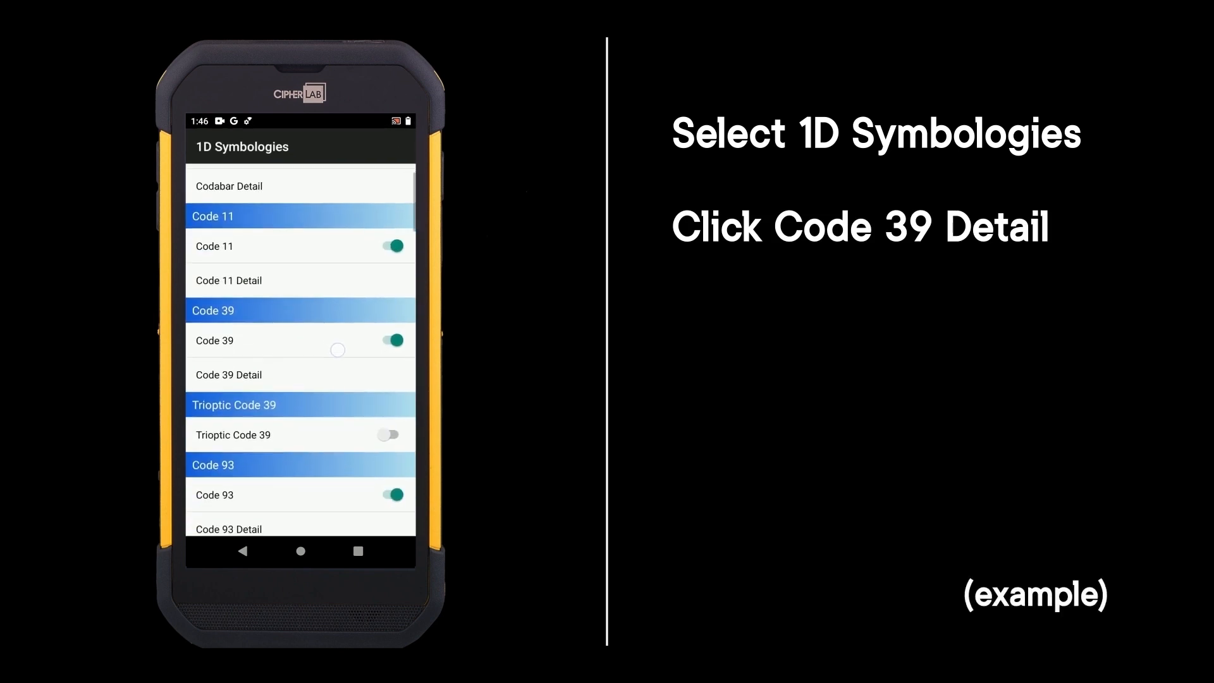
pyautogui.click(228, 375)
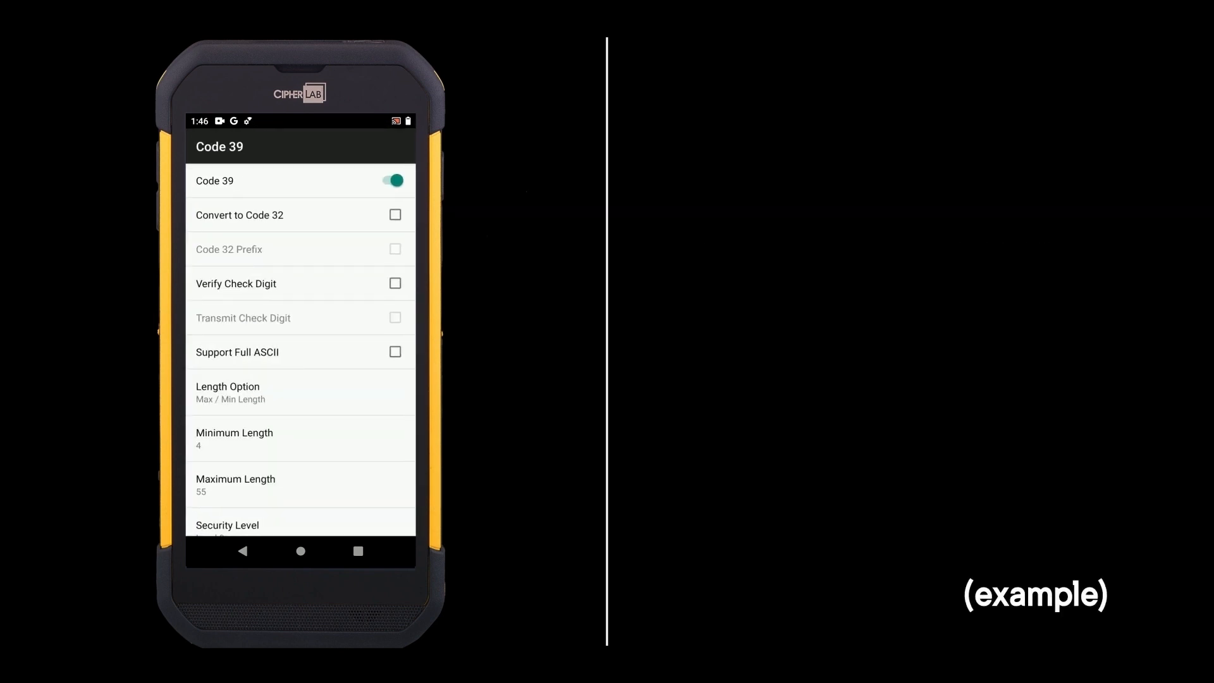
pyautogui.scroll(3)
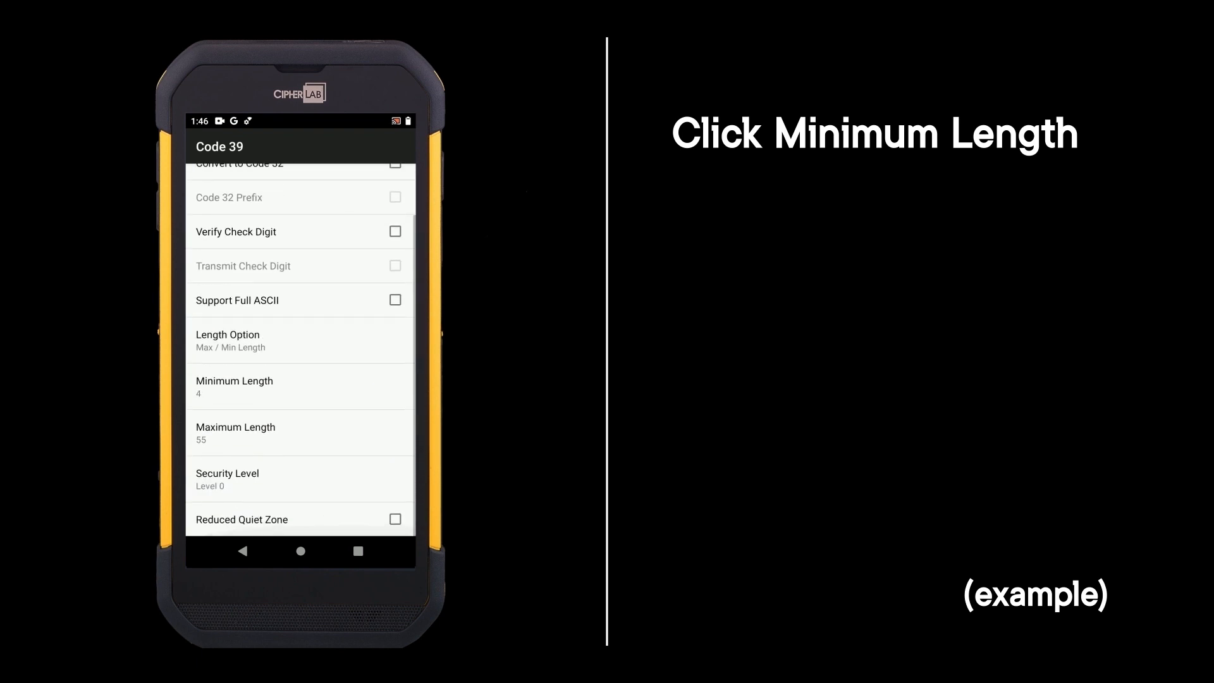
pyautogui.click(235, 386)
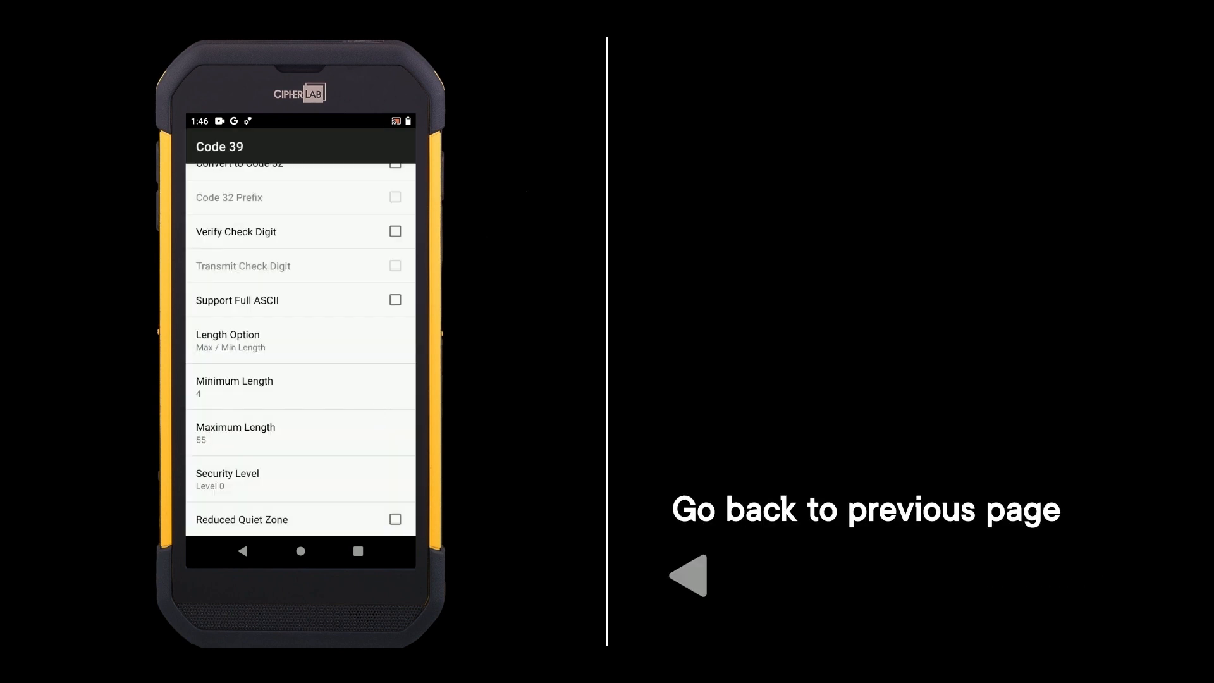
pyautogui.click(243, 550)
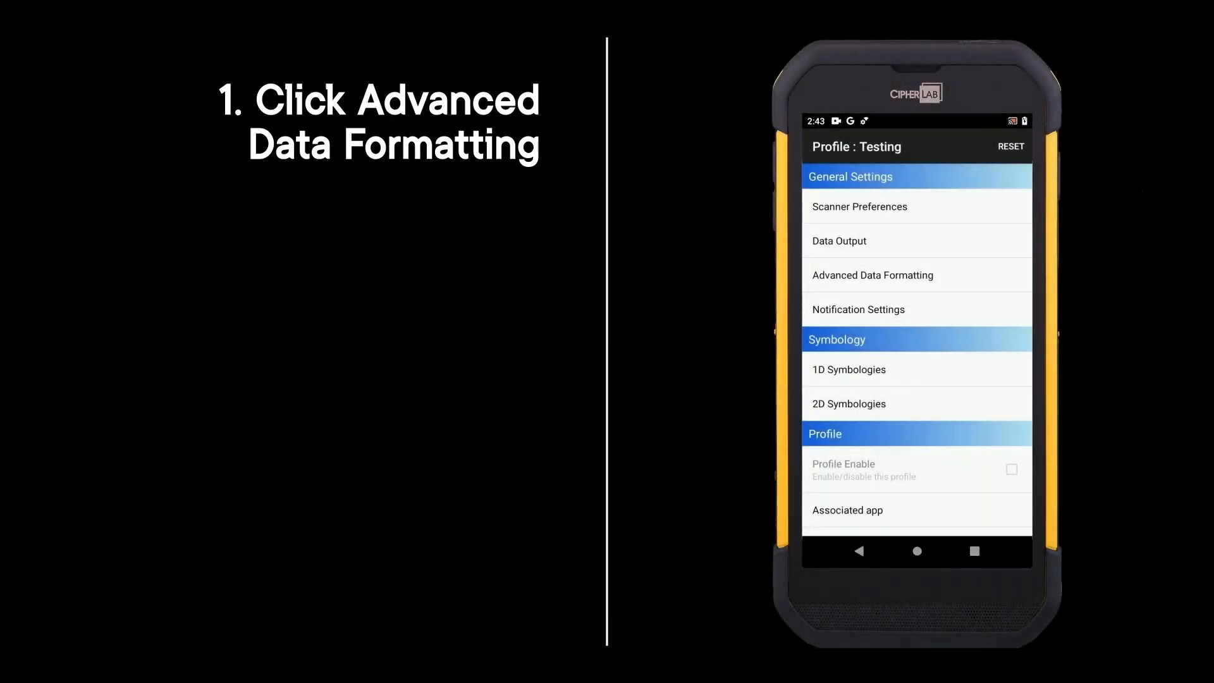
# Step: Add an Advanced Data Formatting rule named 'Testing' and enter its rule page
pyautogui.click(872, 275)
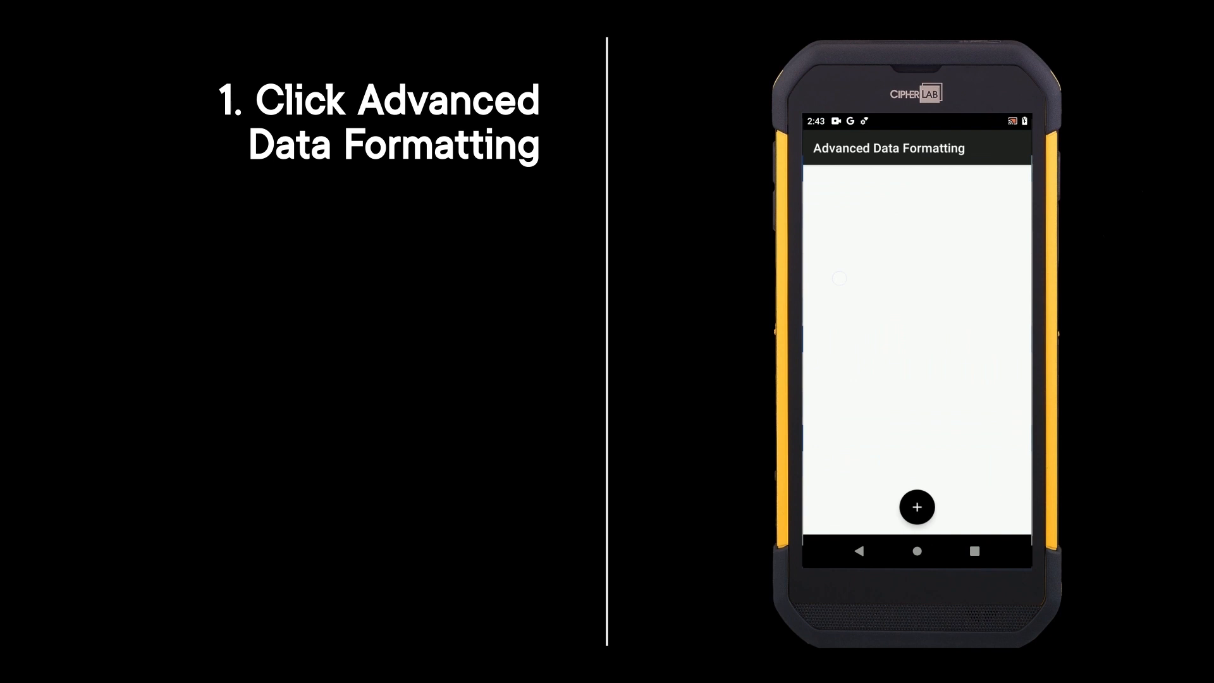
pyautogui.click(917, 507)
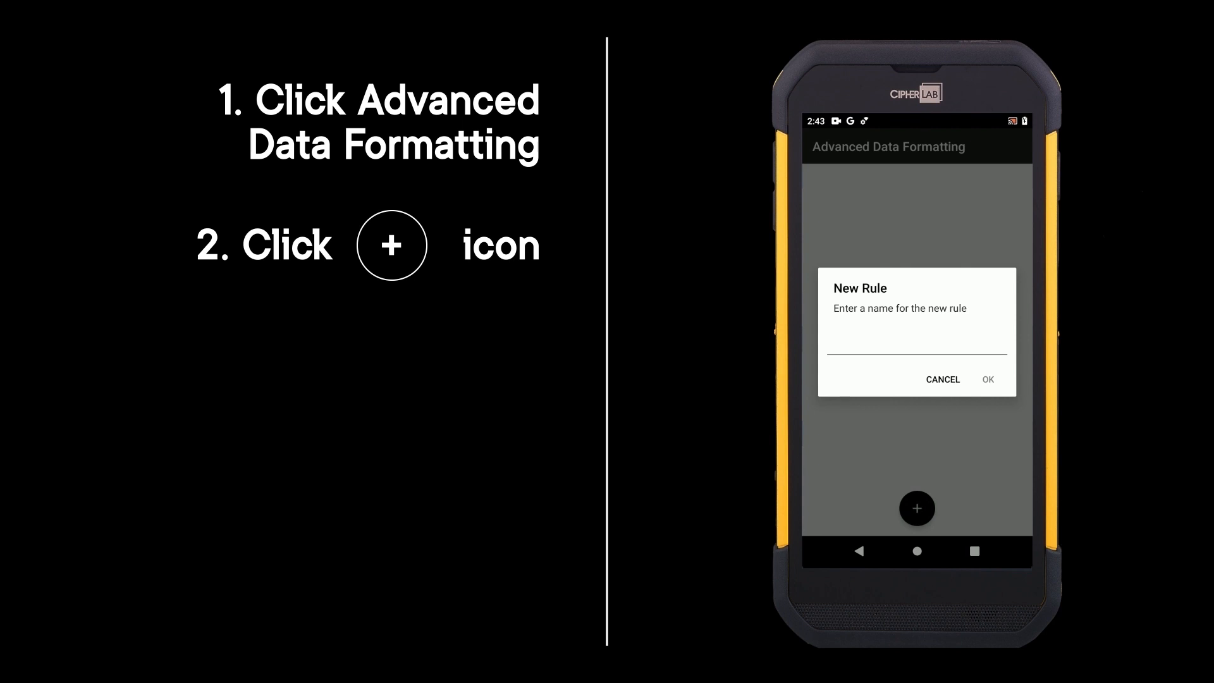
pyautogui.click(916, 340)
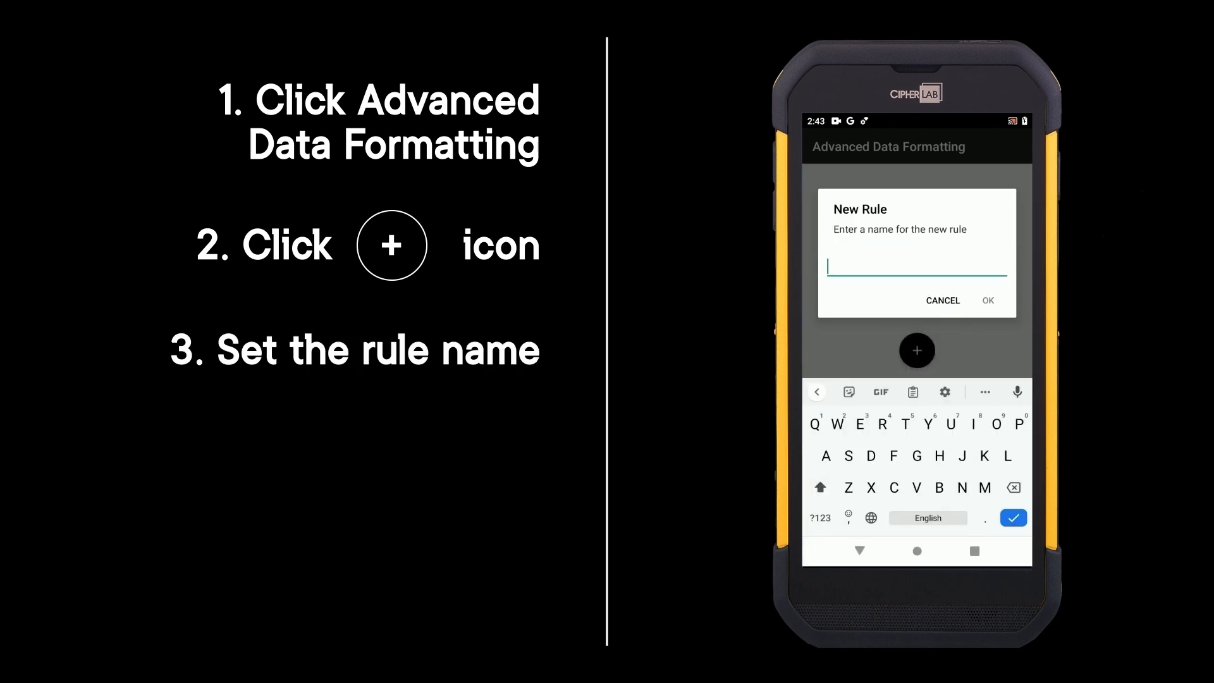
pyautogui.write('Testing')
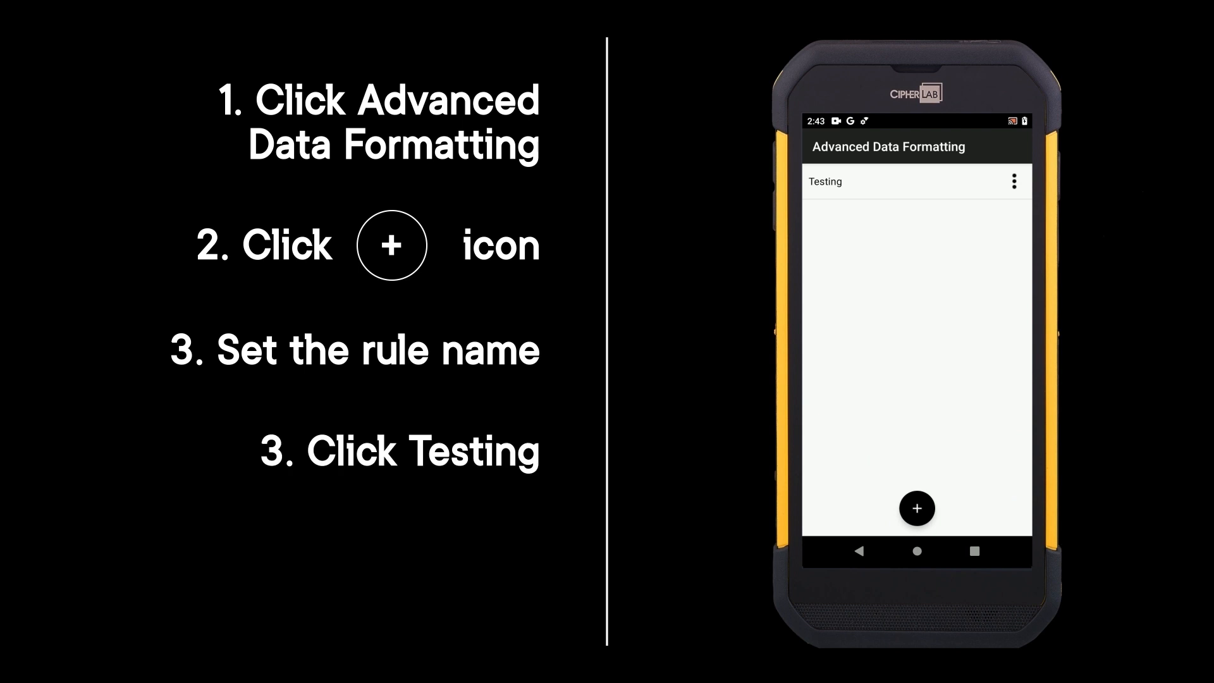
pyautogui.click(824, 181)
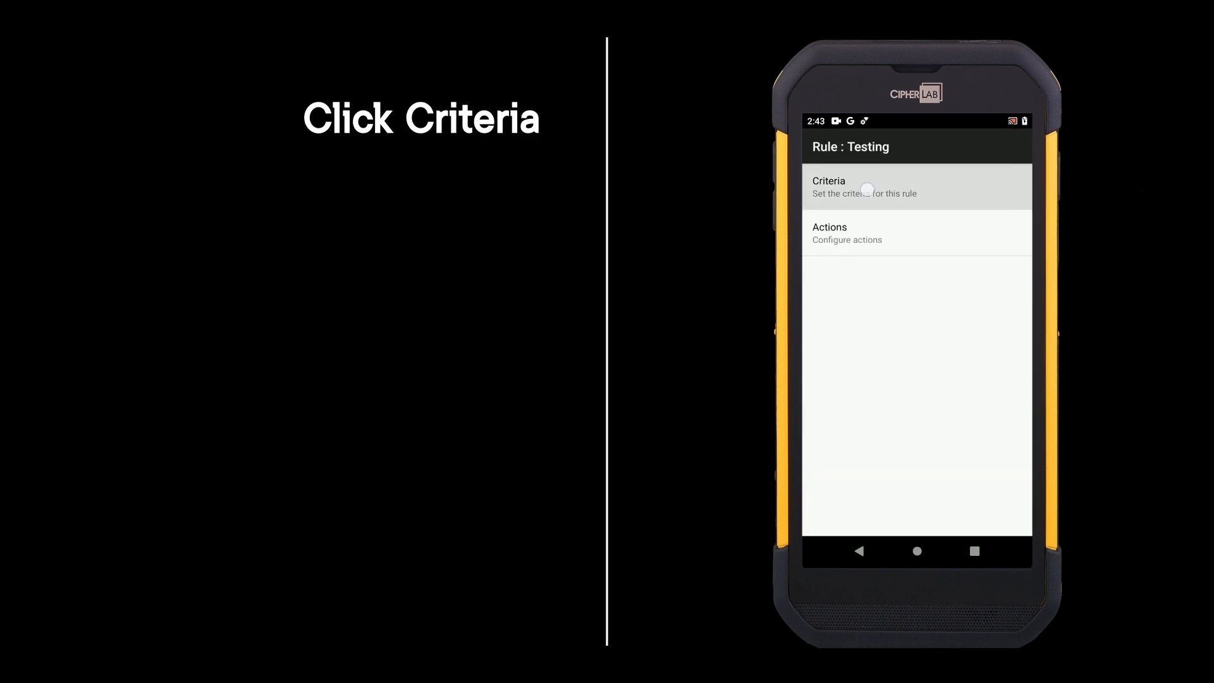
# Step: Review the Testing rule's Criteria (Barcode Input All, lengths 0) and return to the rule
pyautogui.click(865, 188)
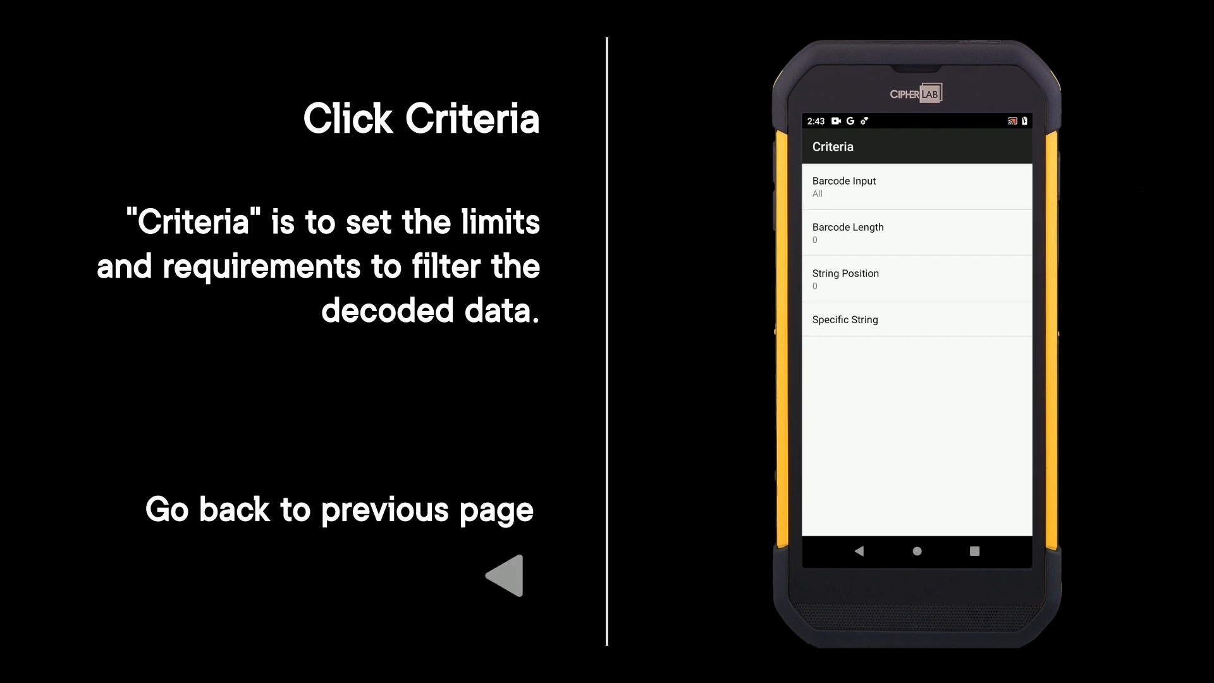
pyautogui.click(859, 550)
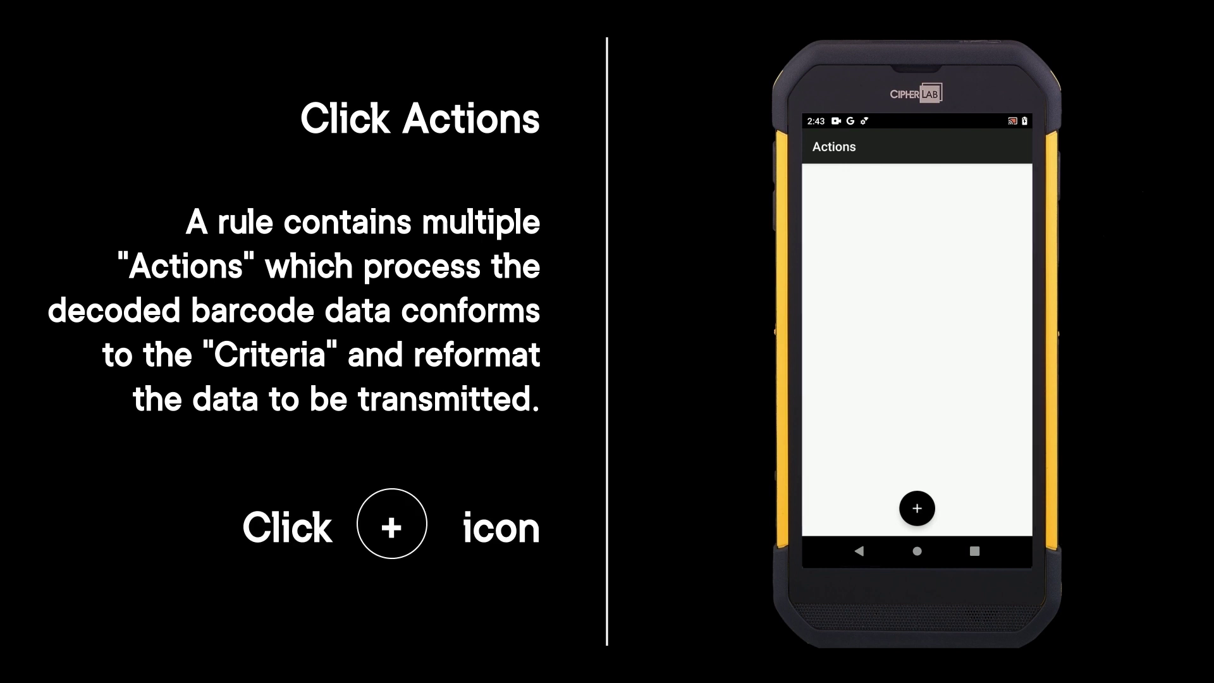
# Step: Add a Send remaining action to the Testing rule and review its command
pyautogui.click(916, 508)
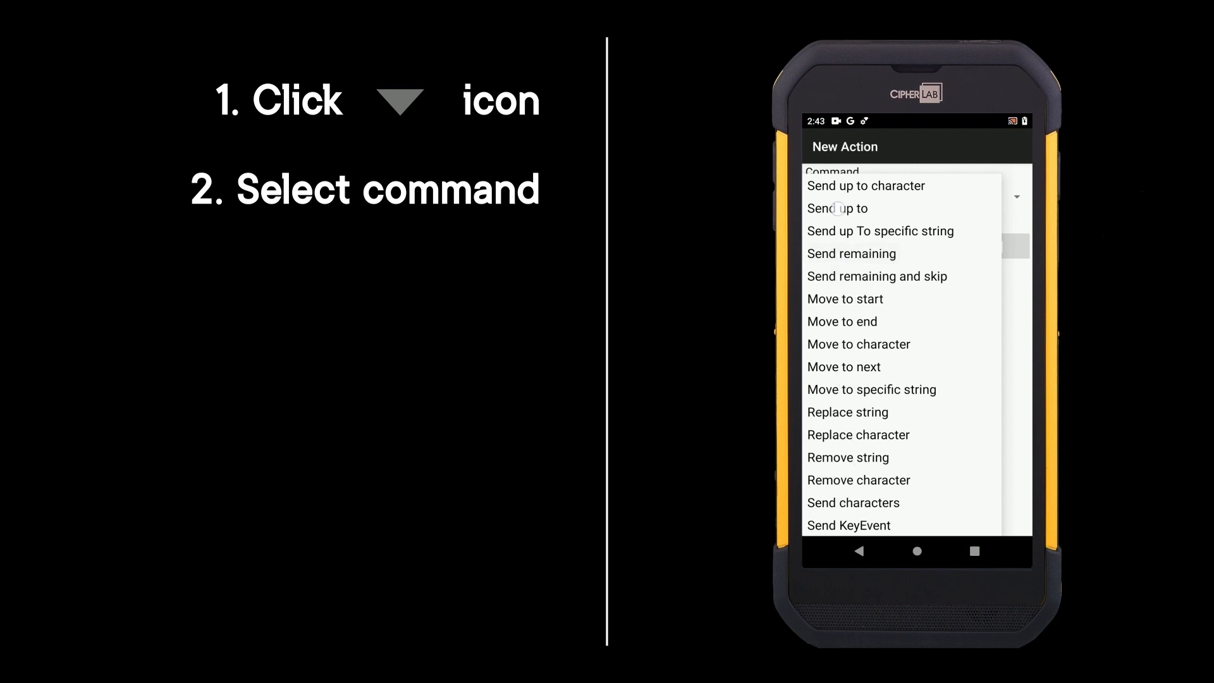
pyautogui.click(852, 253)
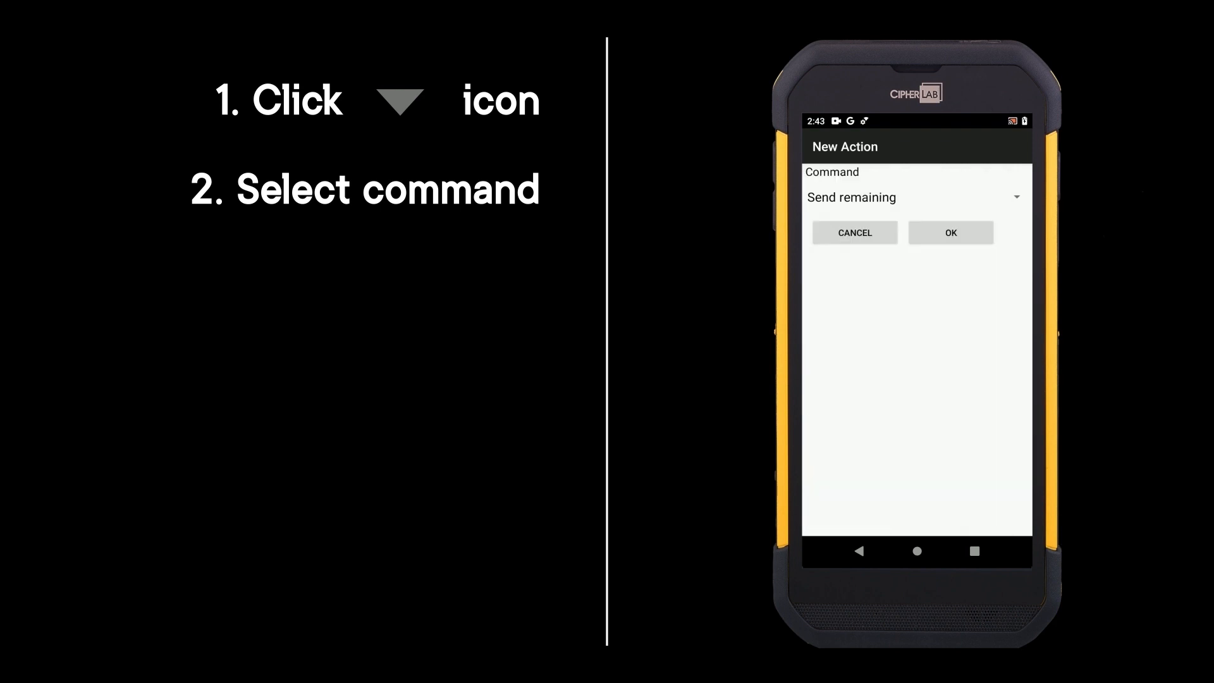
pyautogui.click(951, 233)
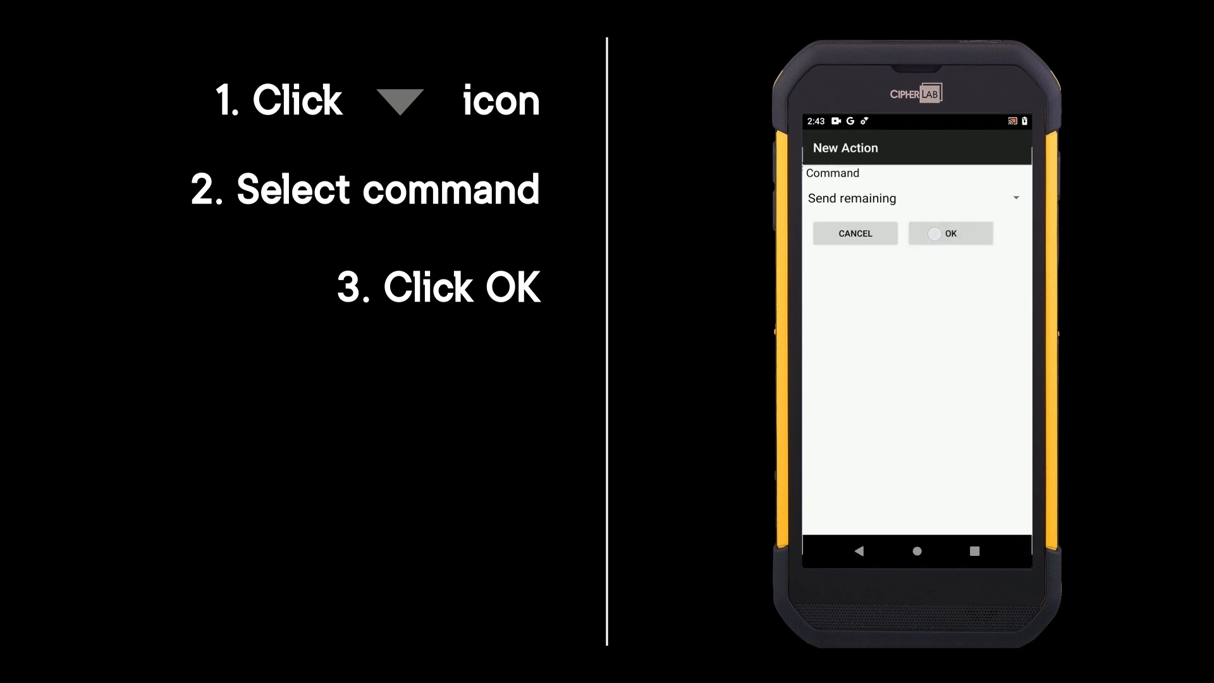
pyautogui.click(950, 232)
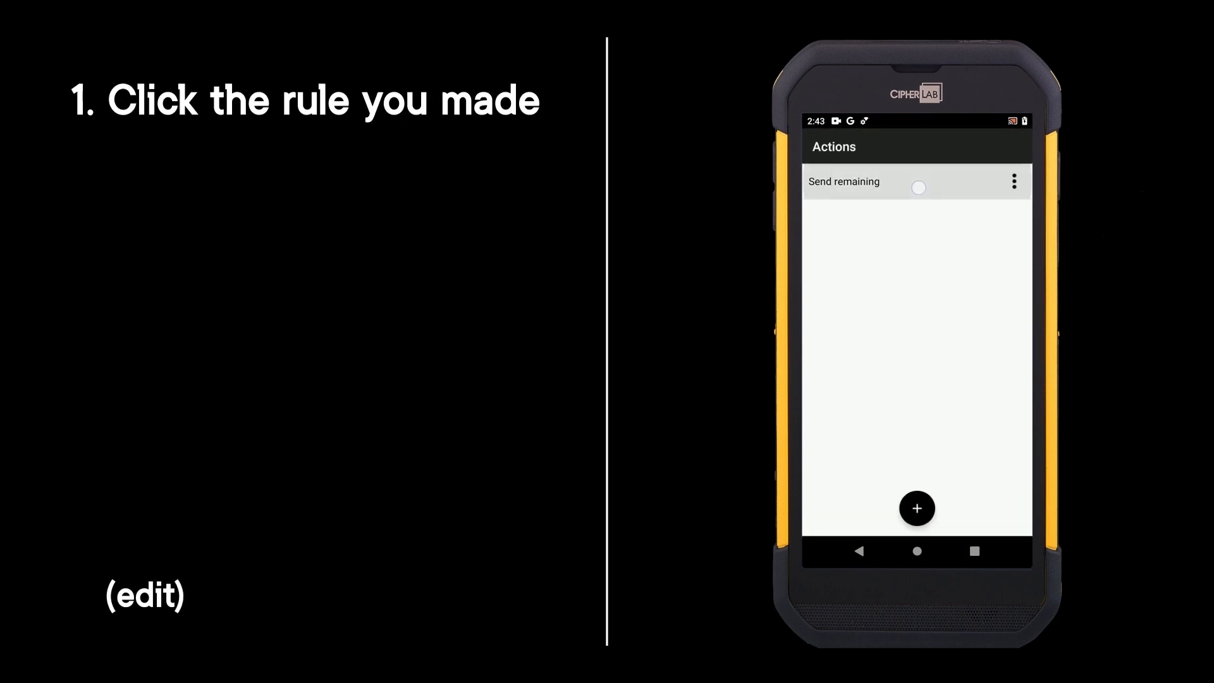
pyautogui.click(844, 181)
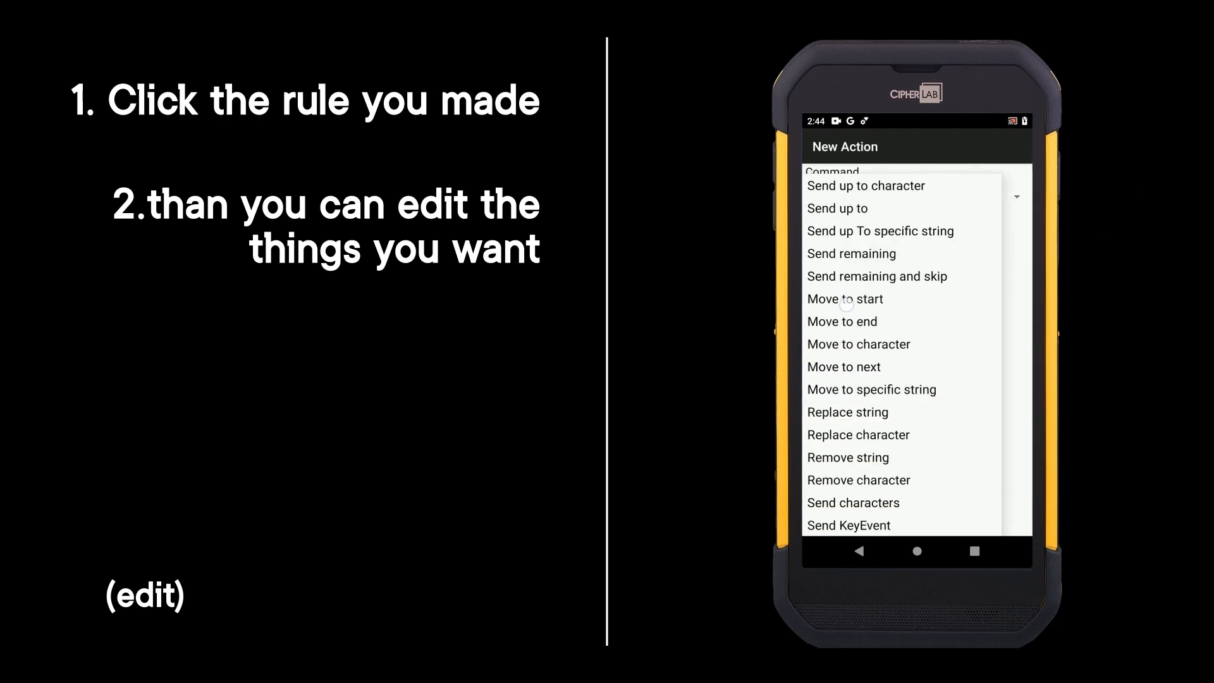
pyautogui.click(846, 299)
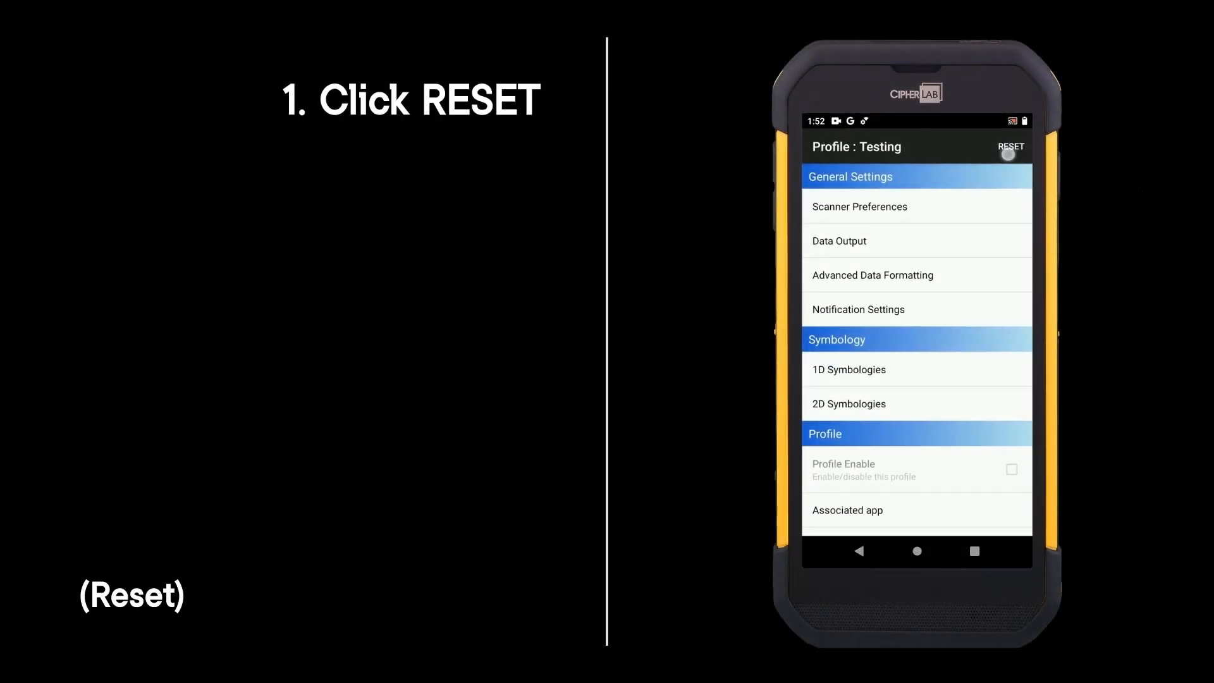
# Step: Reset the Testing profile to factory defaults and confirm the prompt
pyautogui.click(1011, 147)
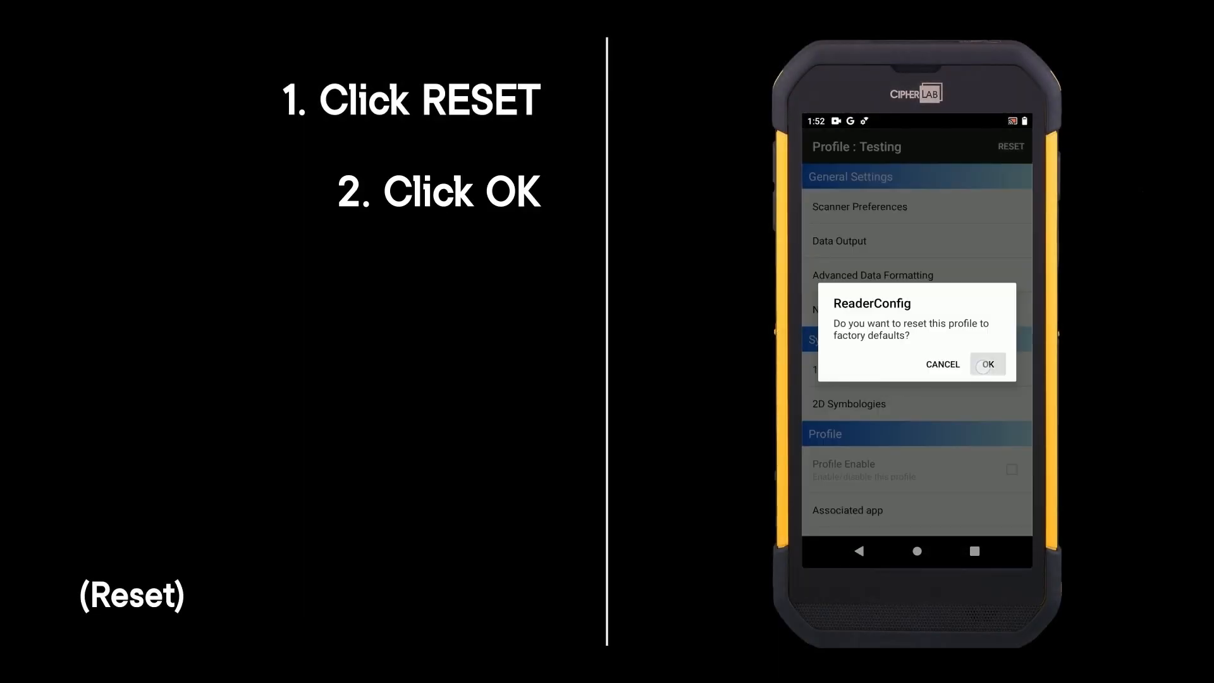
pyautogui.click(987, 364)
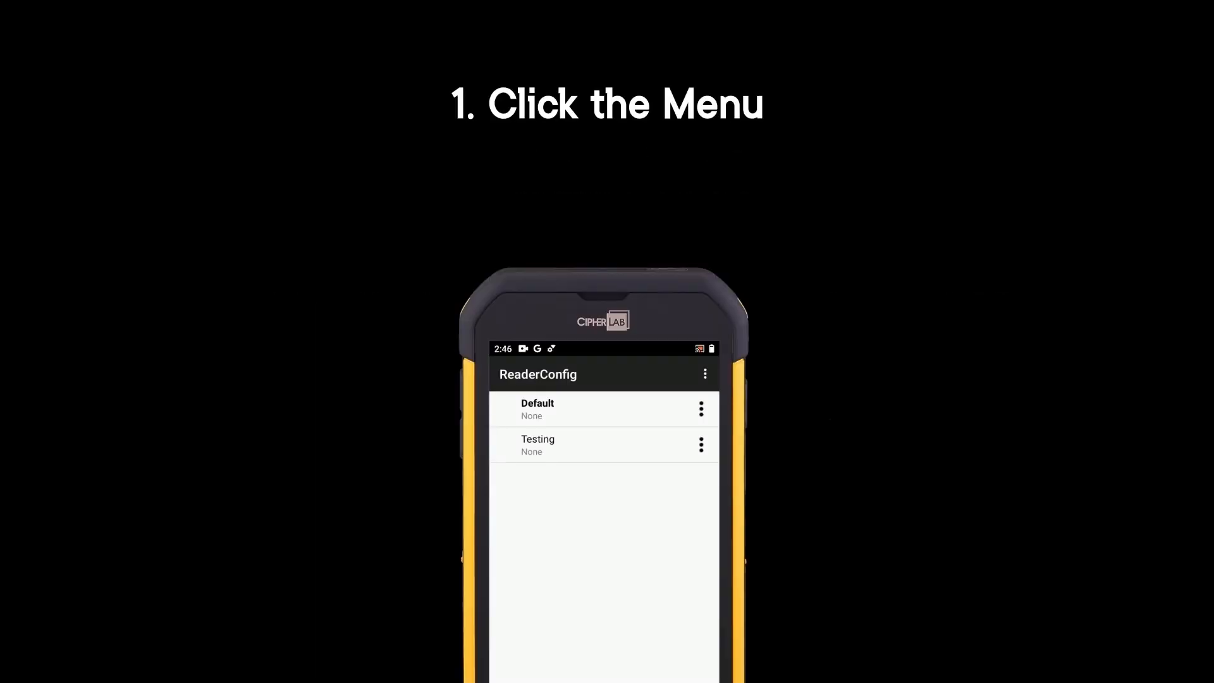
# Step: Open Scan Test from the ReaderConfig overflow menu
pyautogui.click(703, 374)
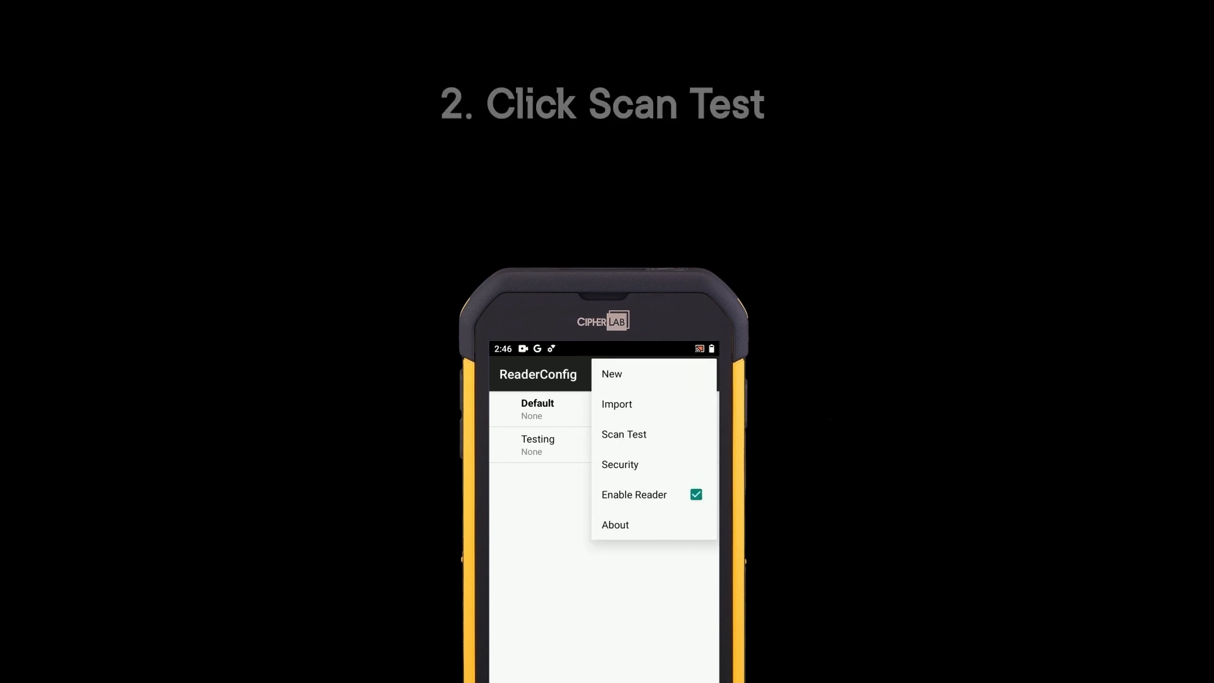
pyautogui.click(624, 434)
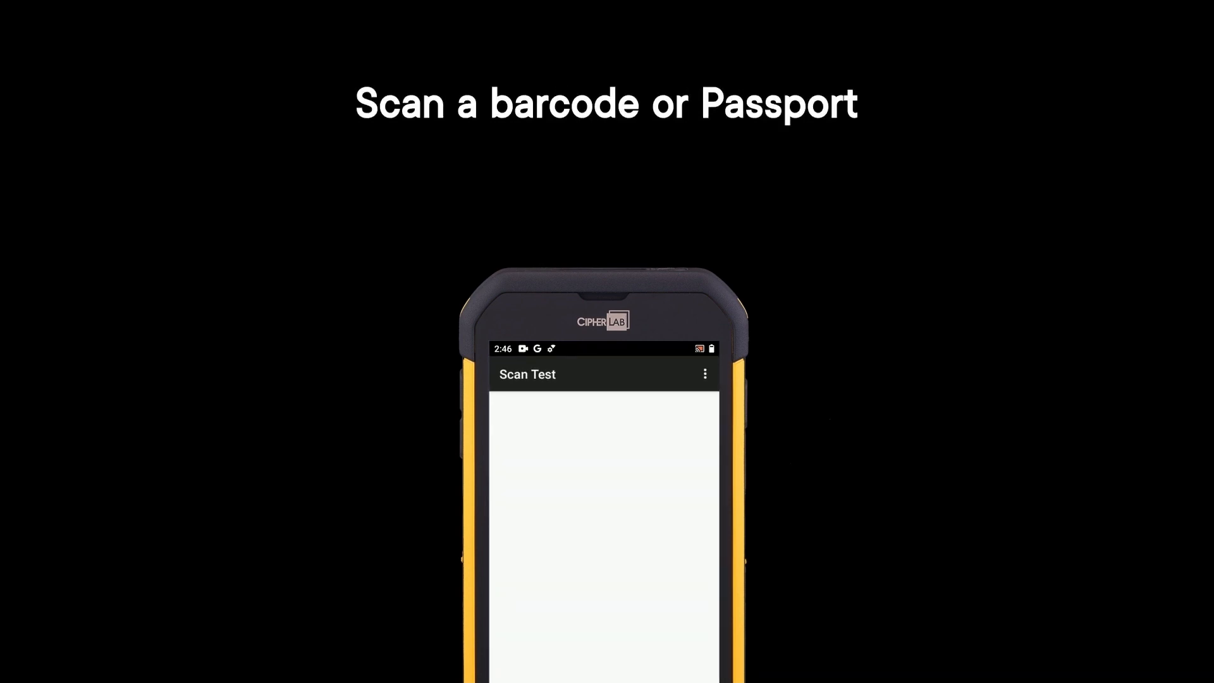